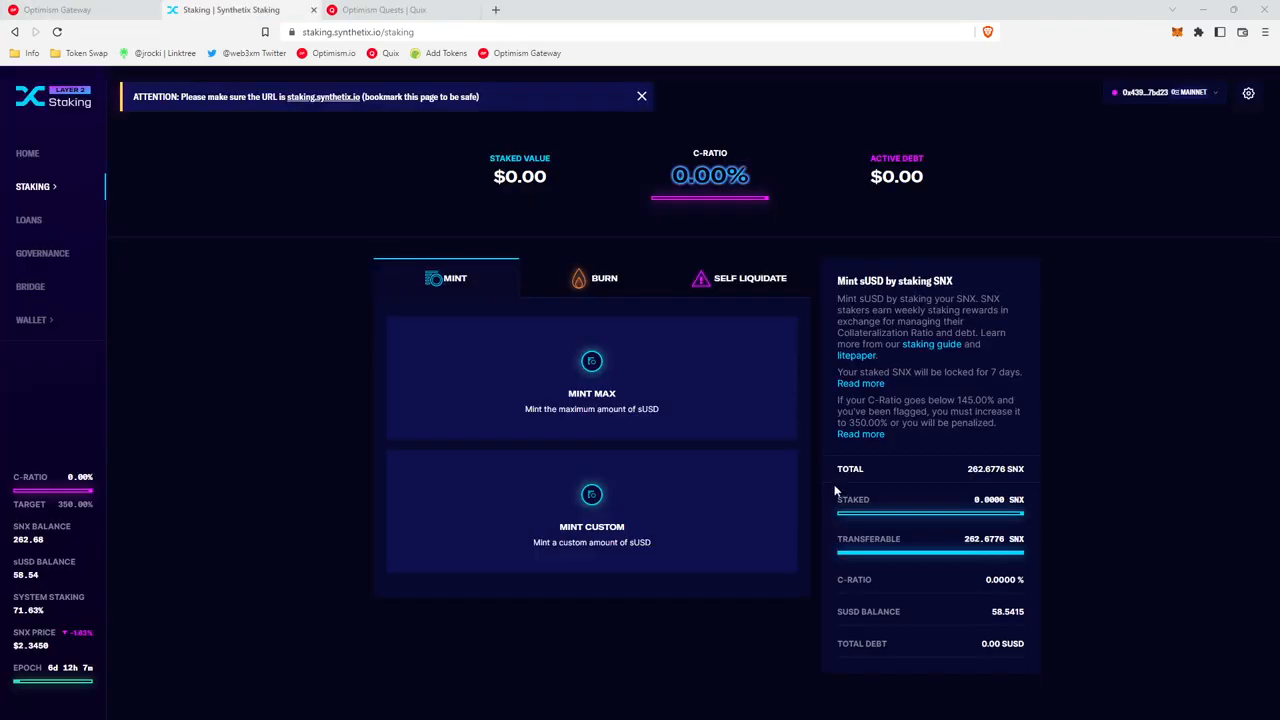
Highlight the quest's 'Stake ≥ 100 SNX' requirement before heading to Synthetix Staking
left_click(28, 153)
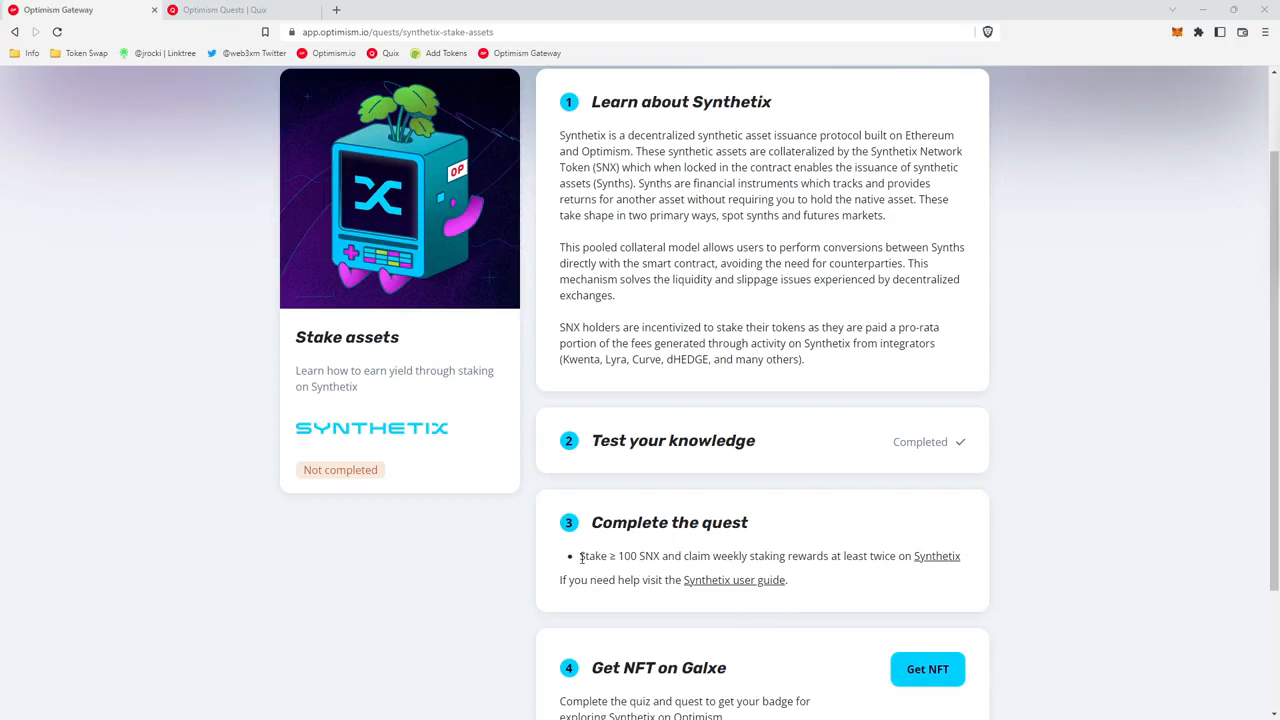
left_click_drag(579, 556, 660, 556)
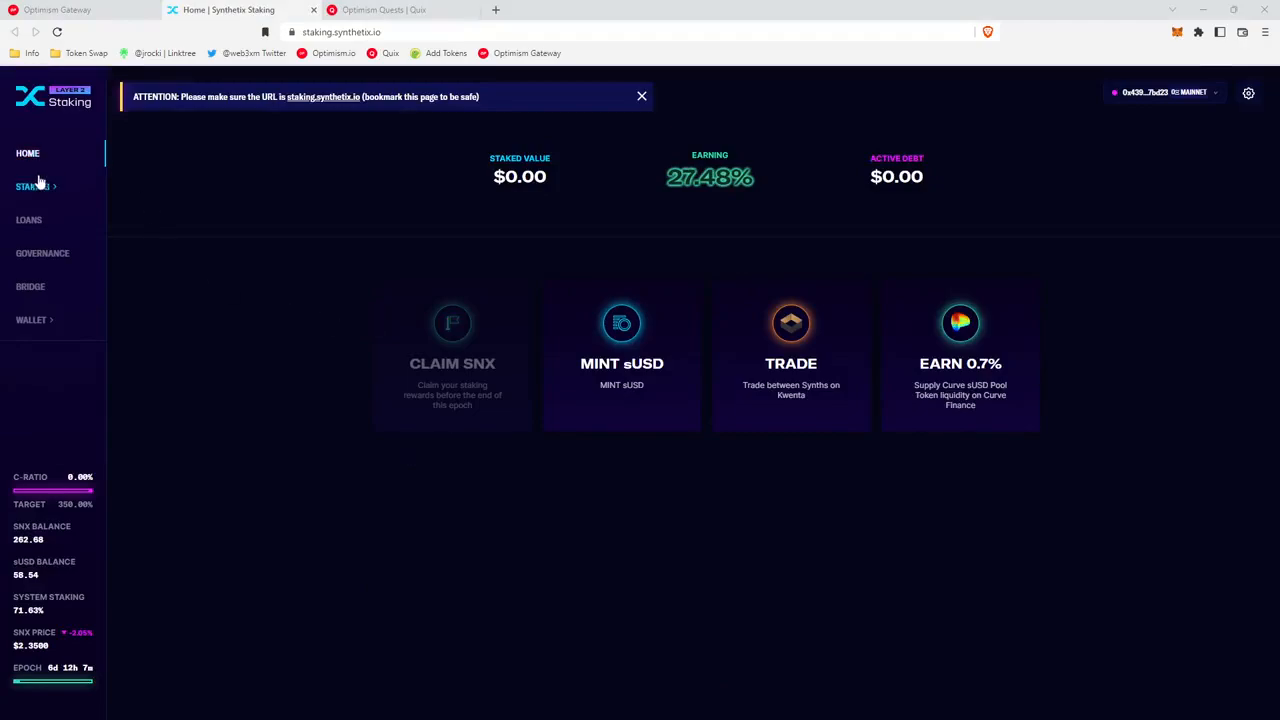
Go to the Staking page via the left sidebar to reach the Mint options
left_click(33, 186)
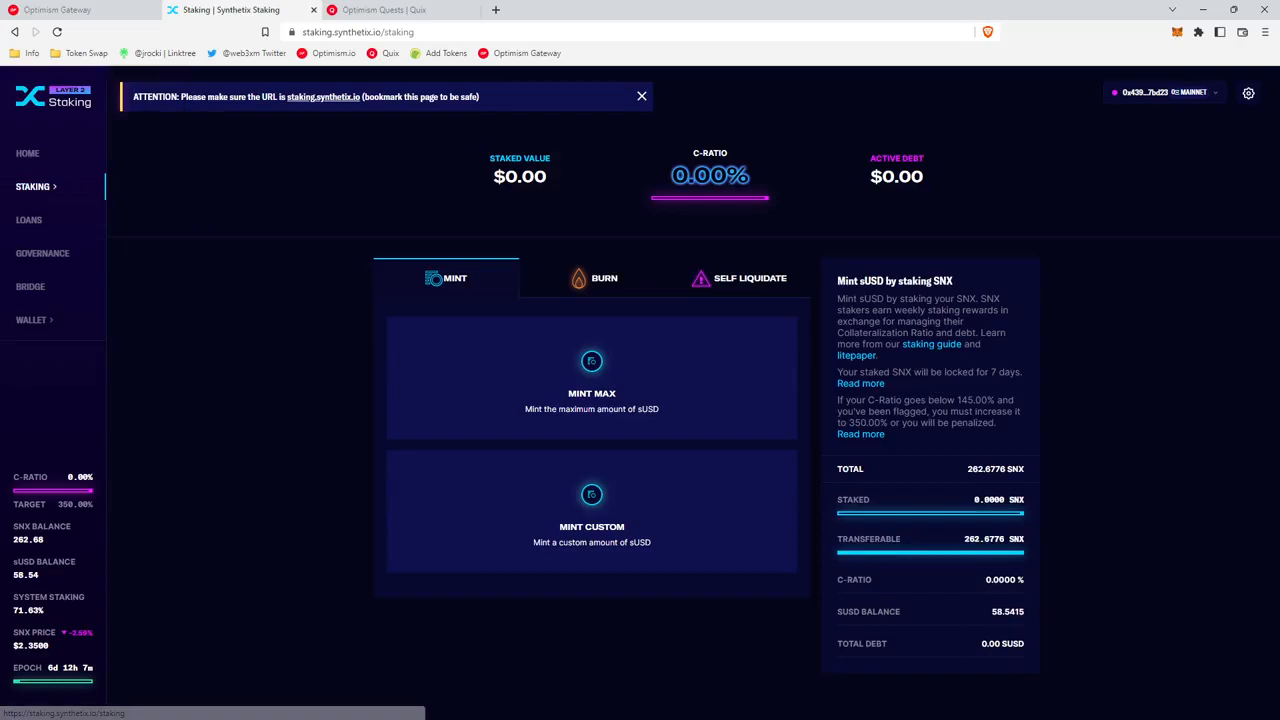
mouse_move(879, 627)
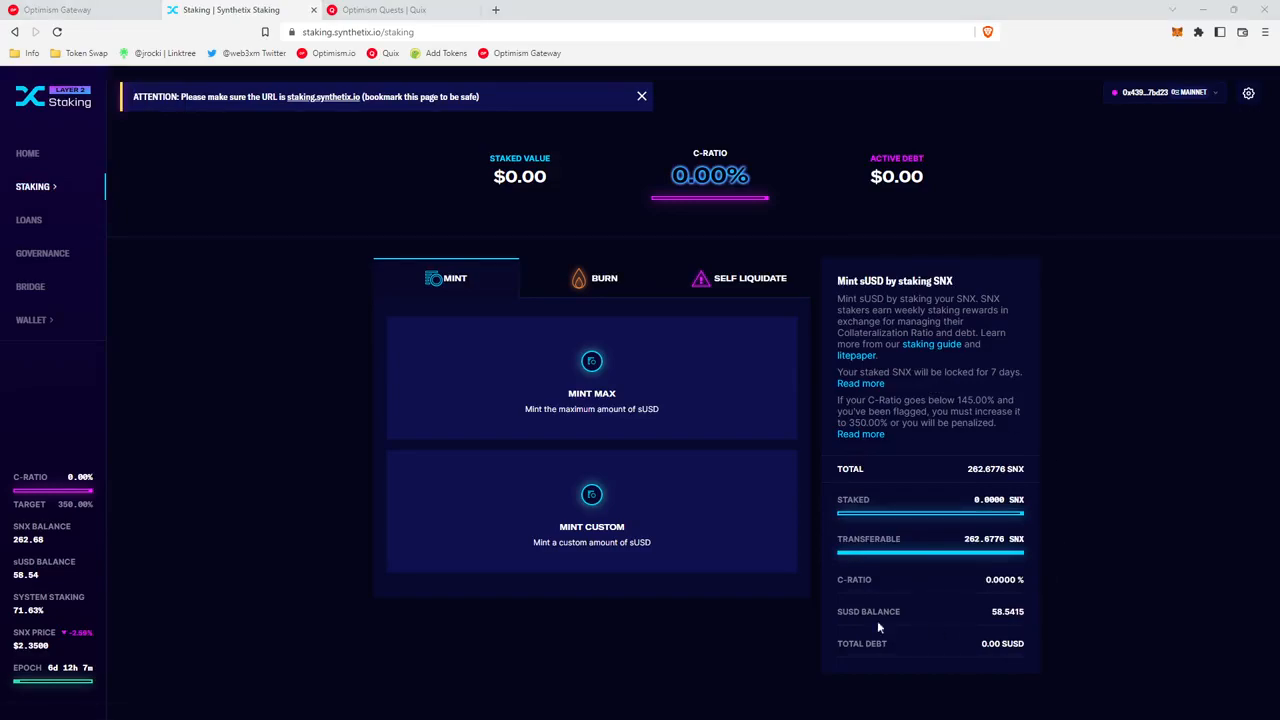
mouse_move(890, 460)
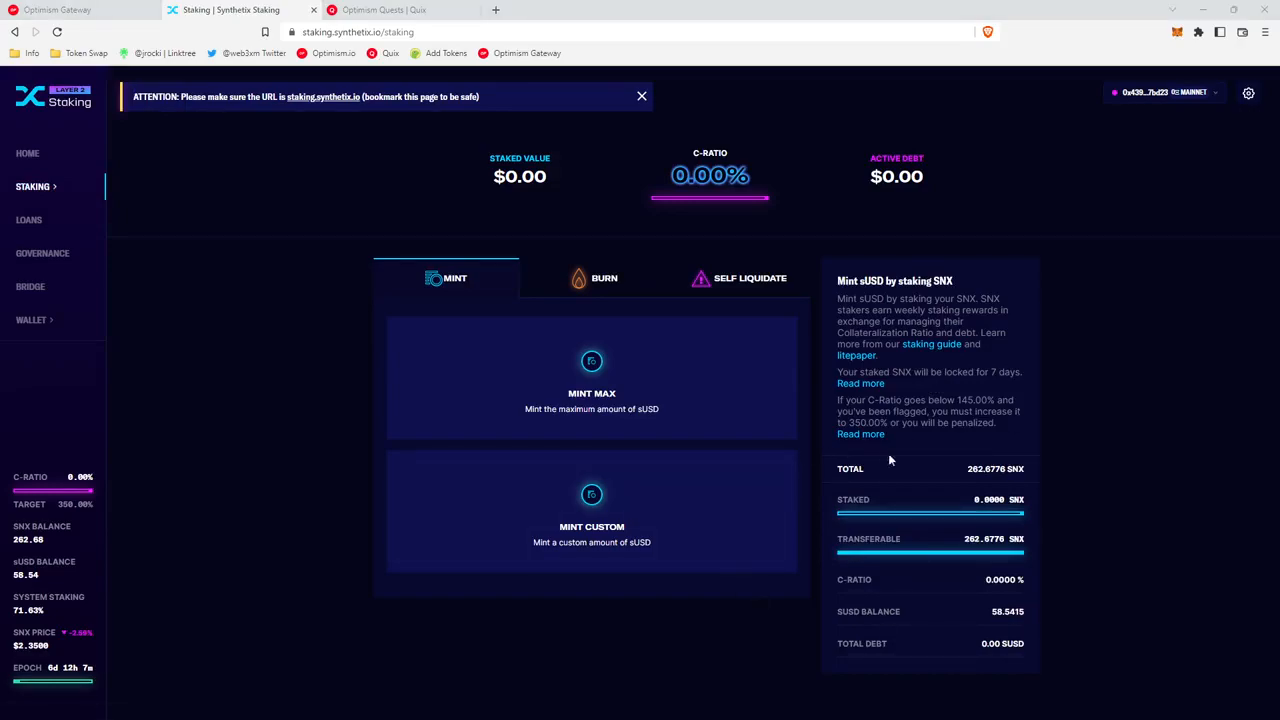
mouse_move(841, 467)
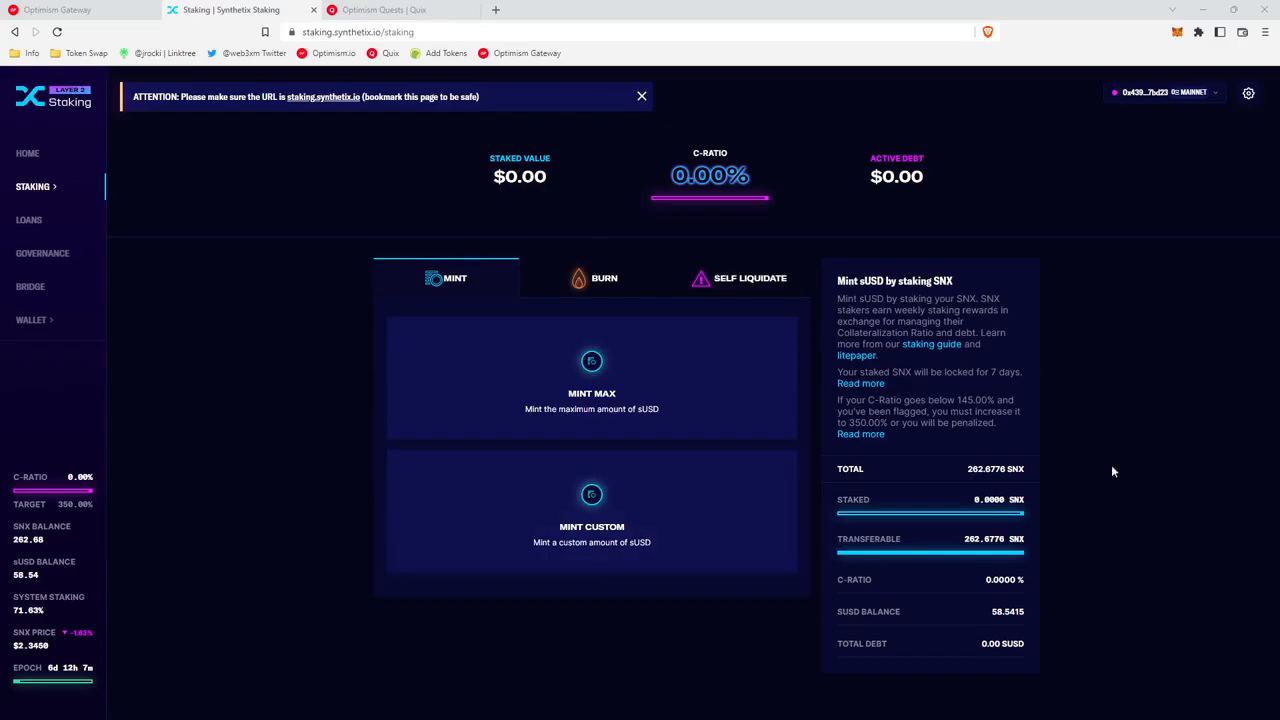
mouse_move(825, 505)
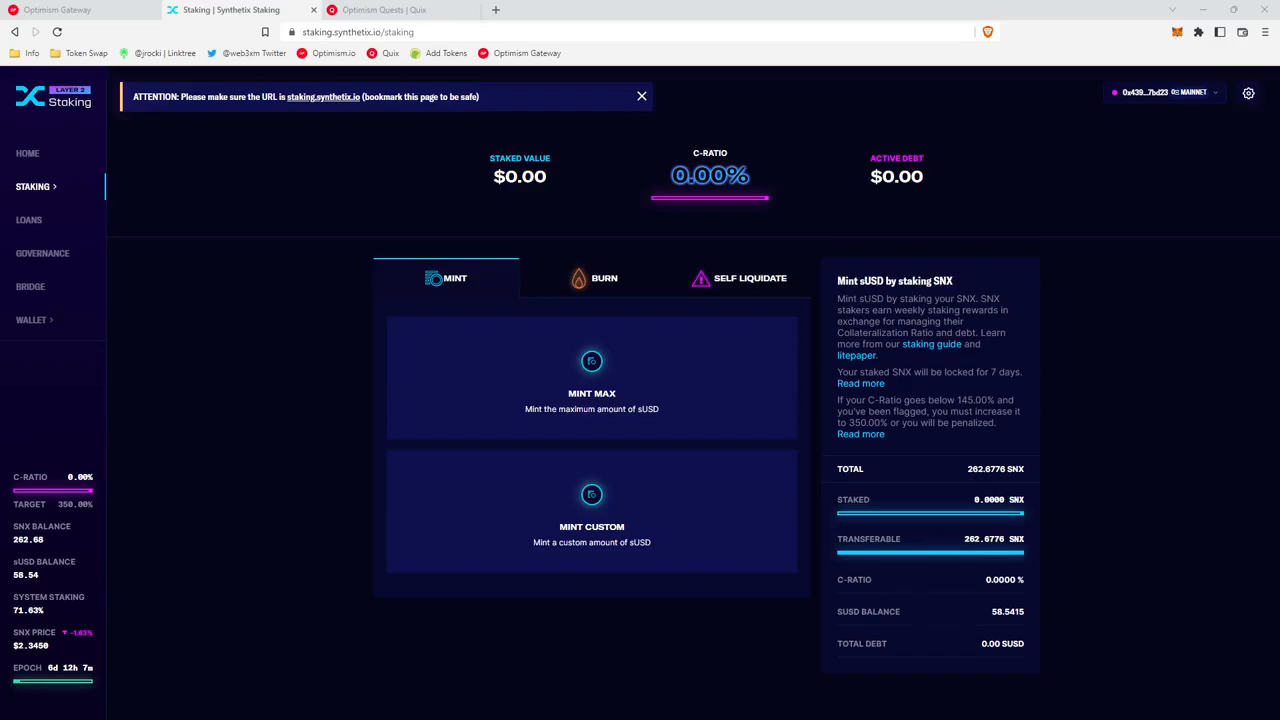
mouse_move(627, 545)
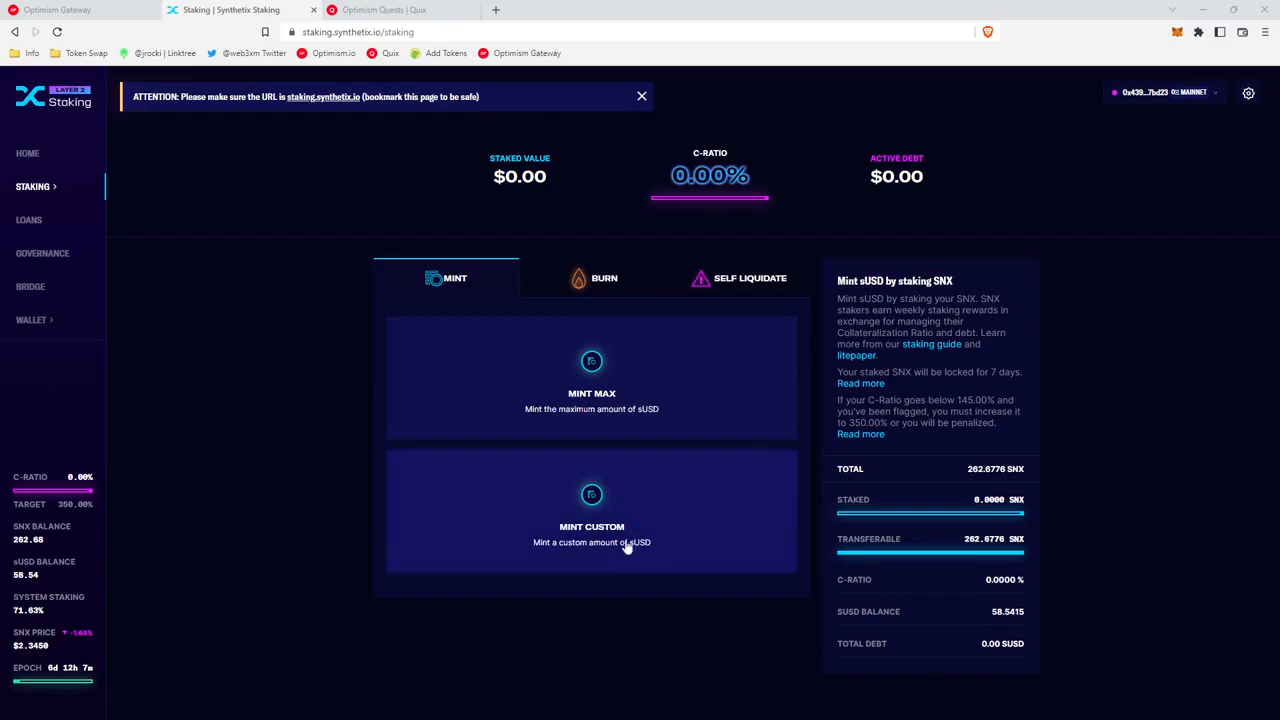
Choose Mint Custom and enter 70 sUSD after first trying 100, previewing 104.4776 SNX staked
left_click(591, 526)
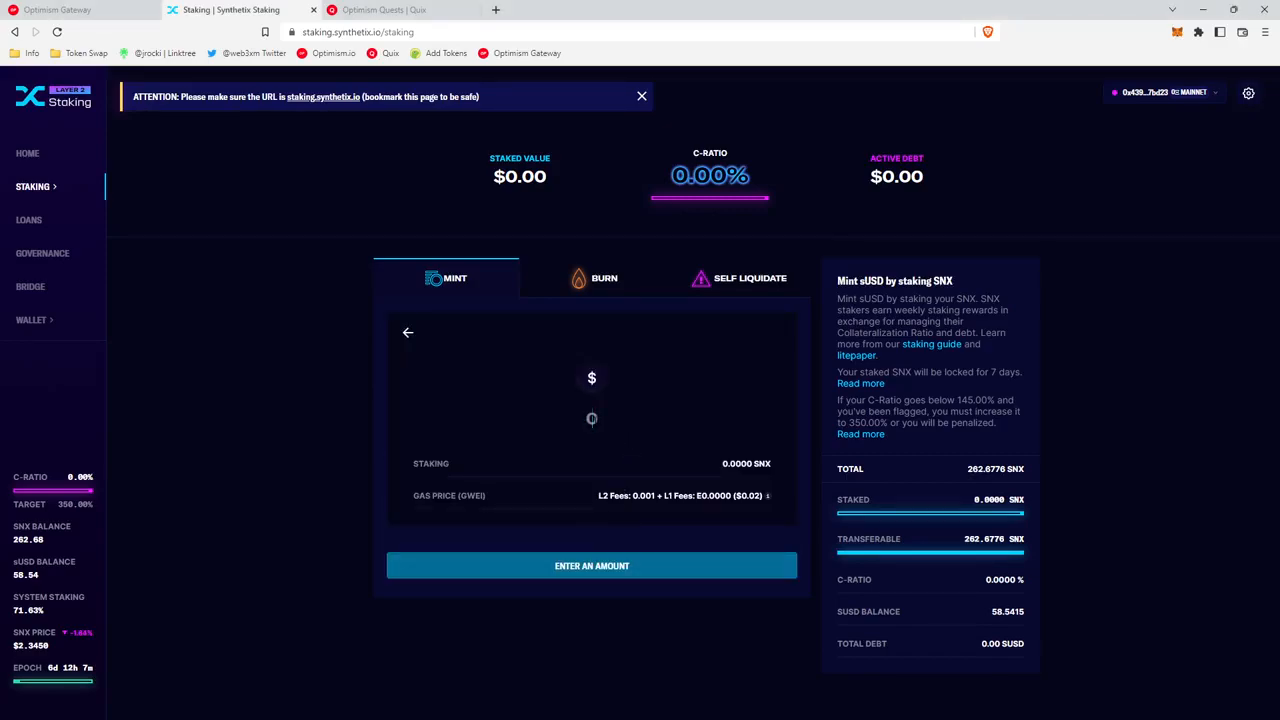
type("100")
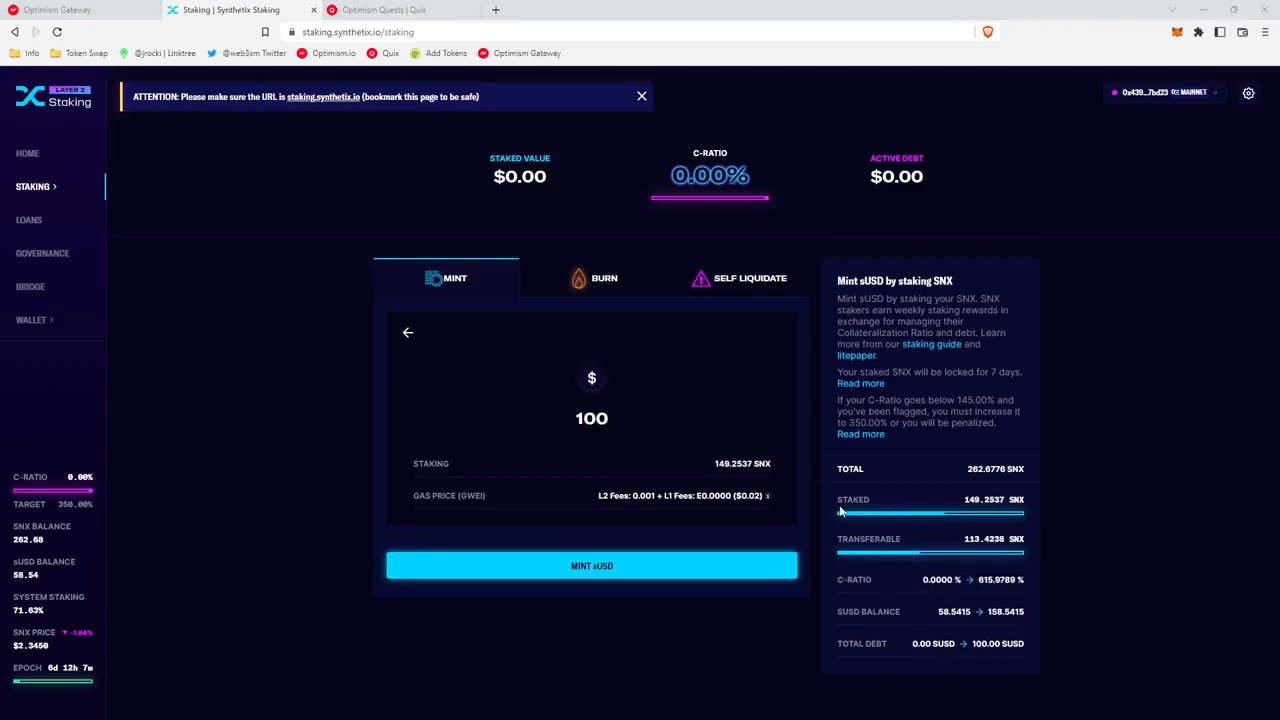
mouse_move(822, 527)
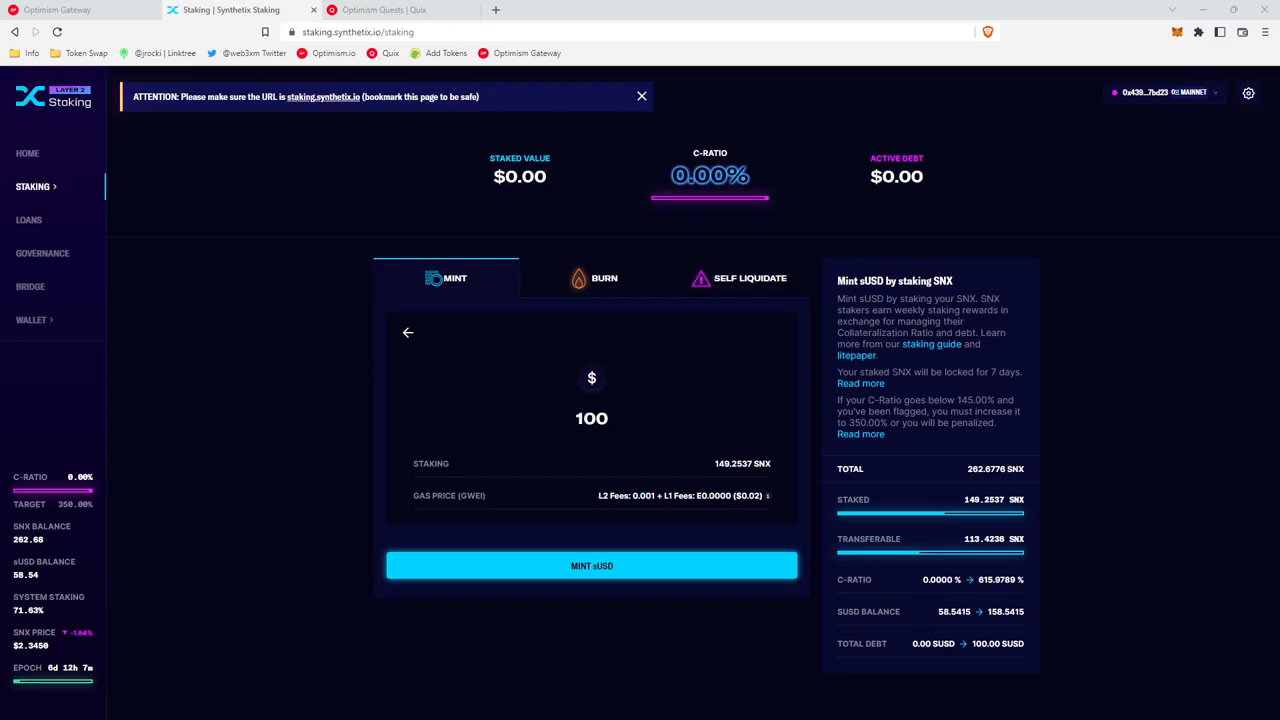
left_click(591, 418)
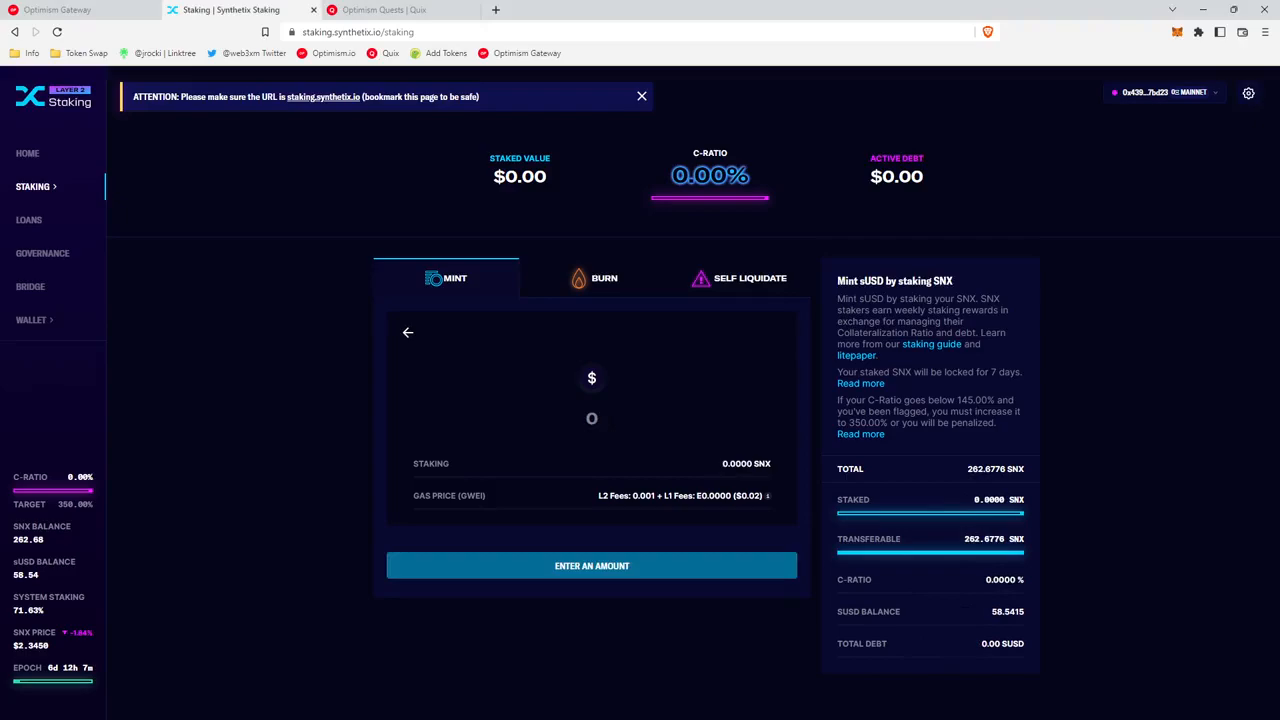
type("70")
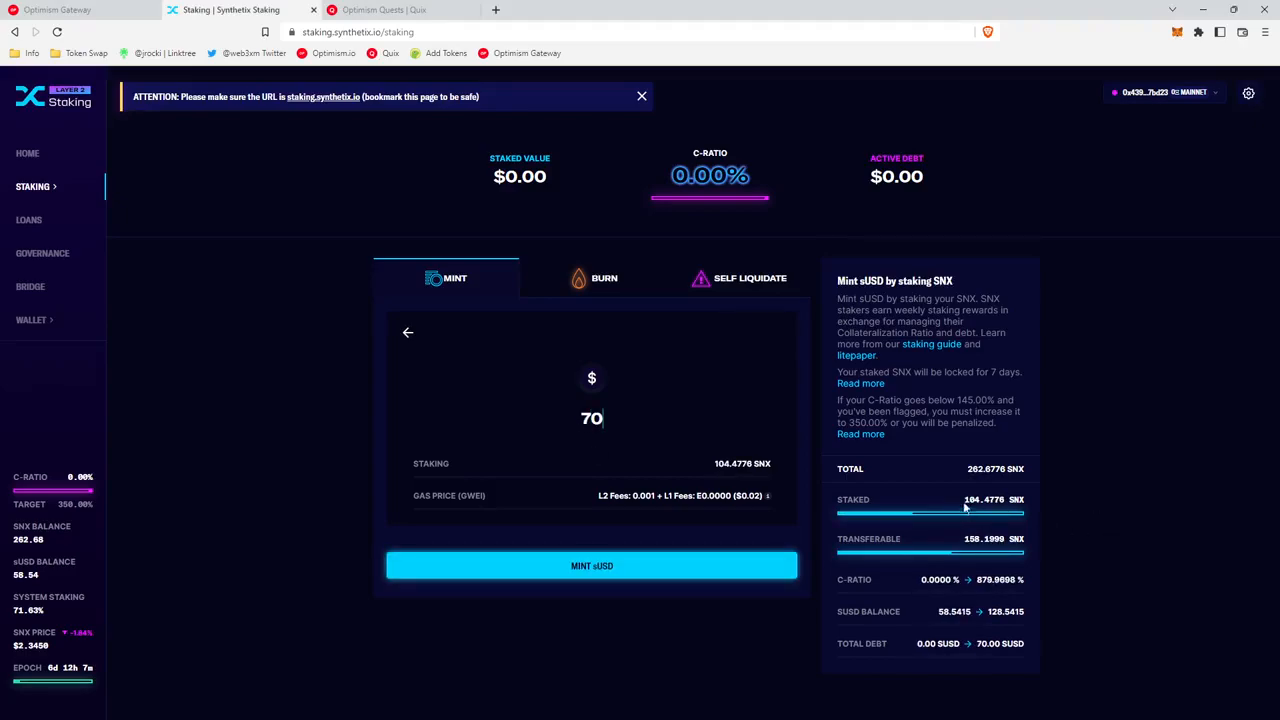
mouse_move(1028, 505)
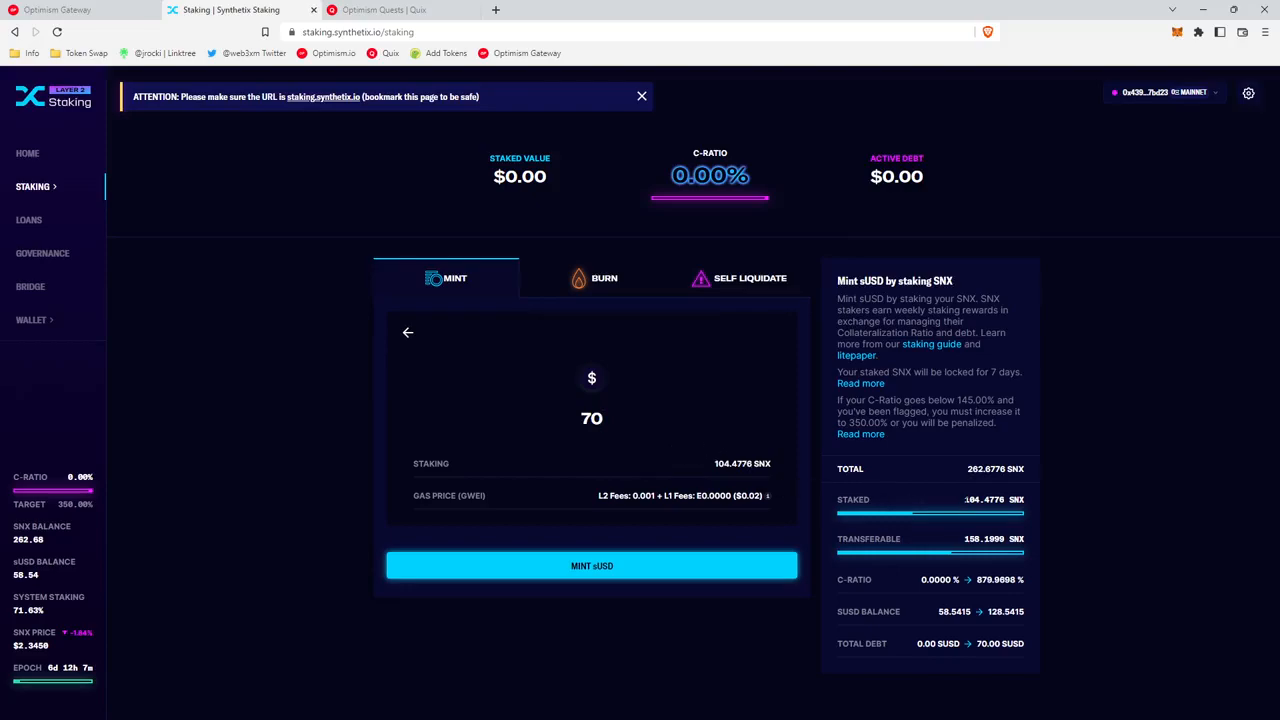
left_click(591, 418)
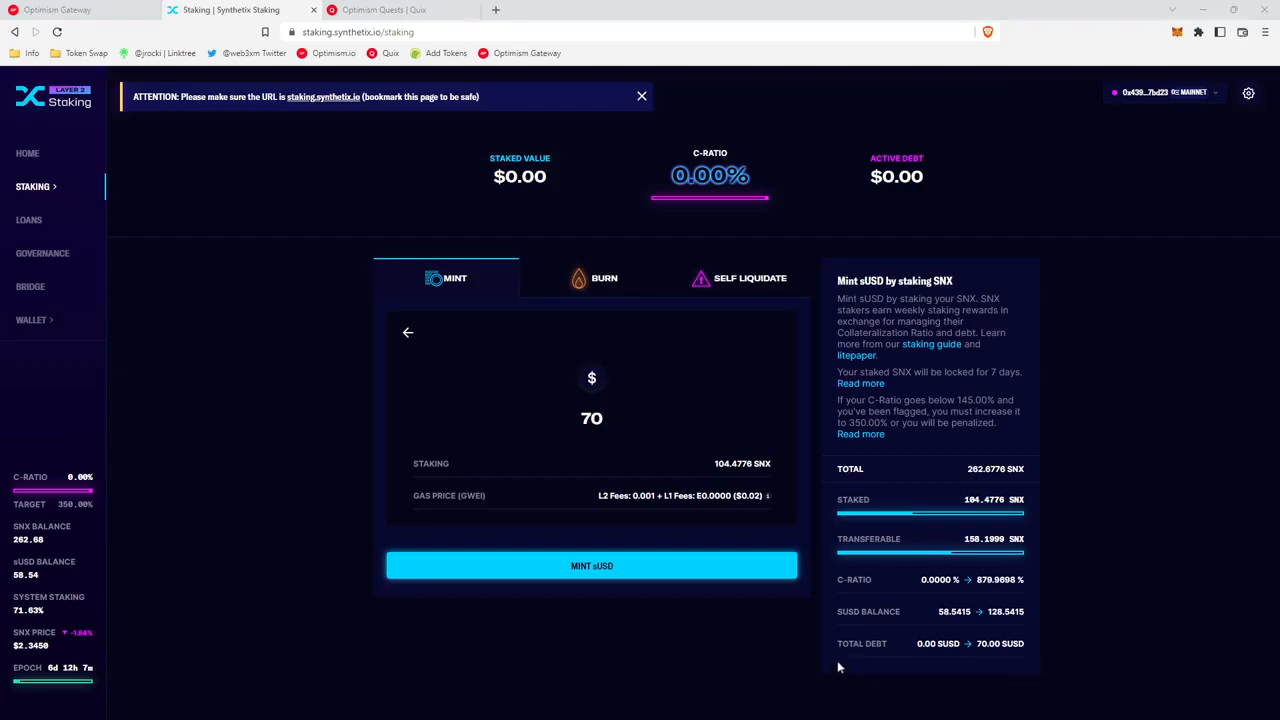
mouse_move(845, 656)
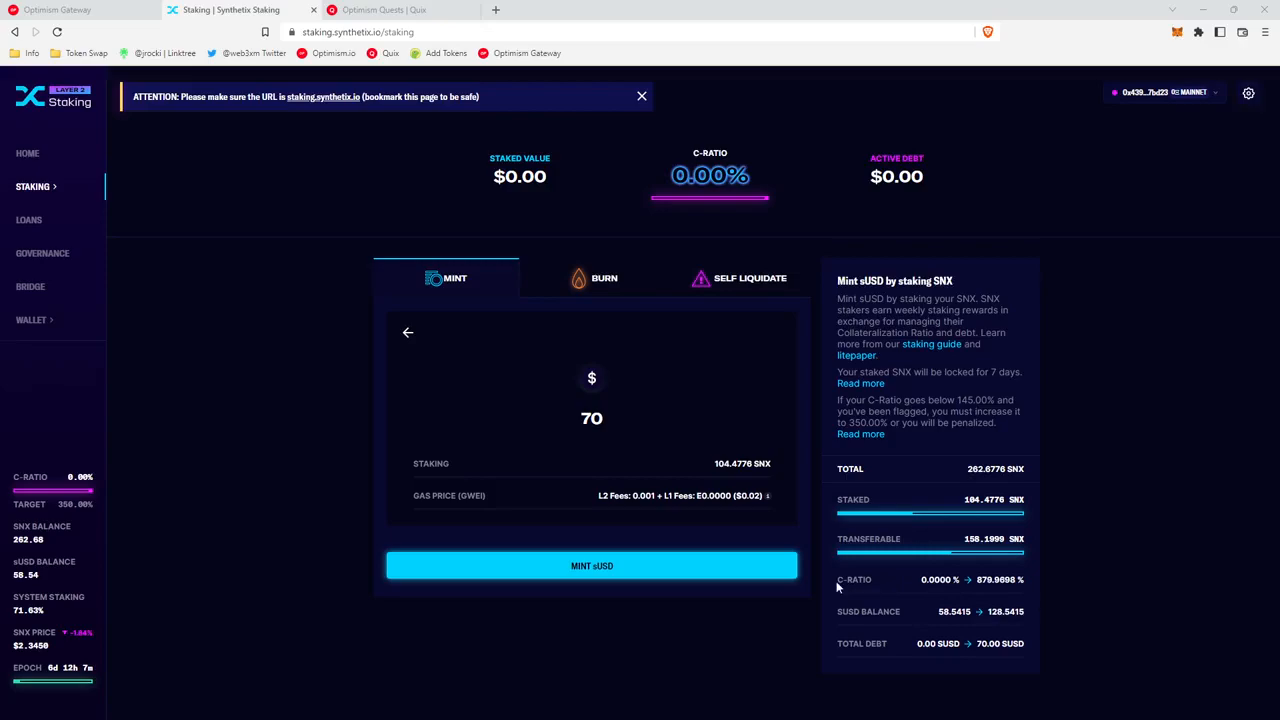
mouse_move(839, 587)
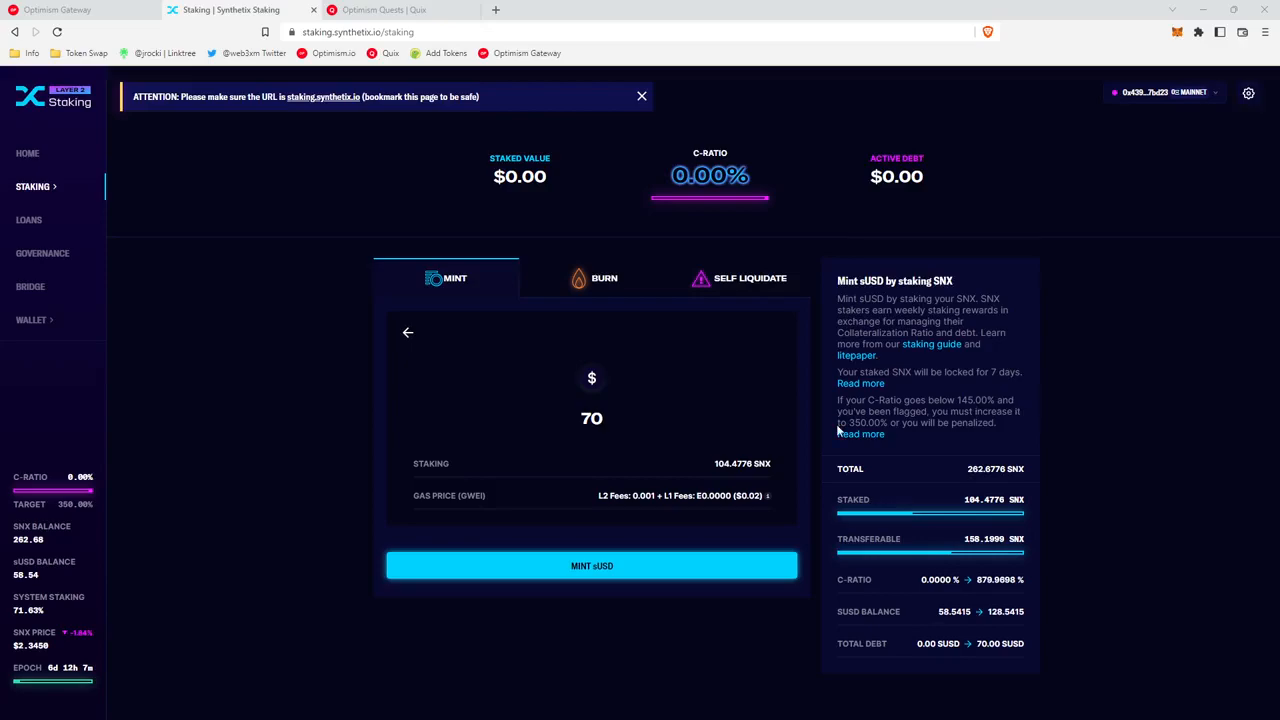
mouse_move(838, 430)
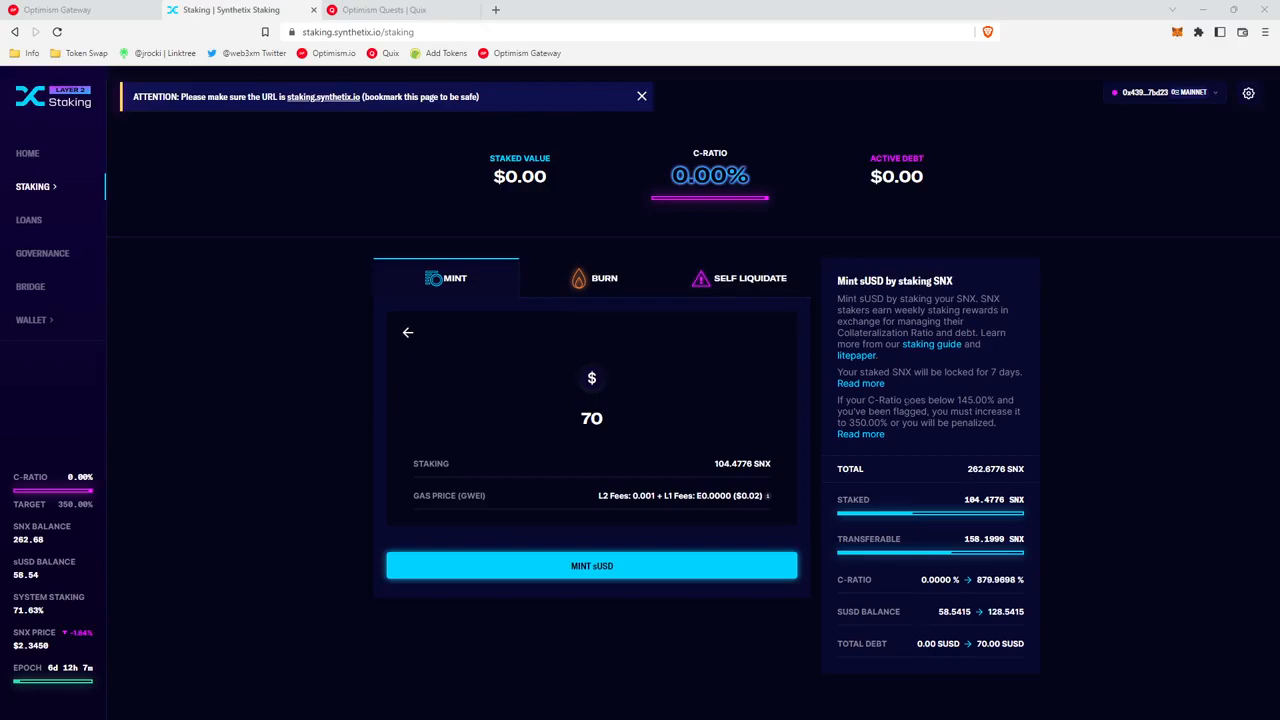
mouse_move(1006, 429)
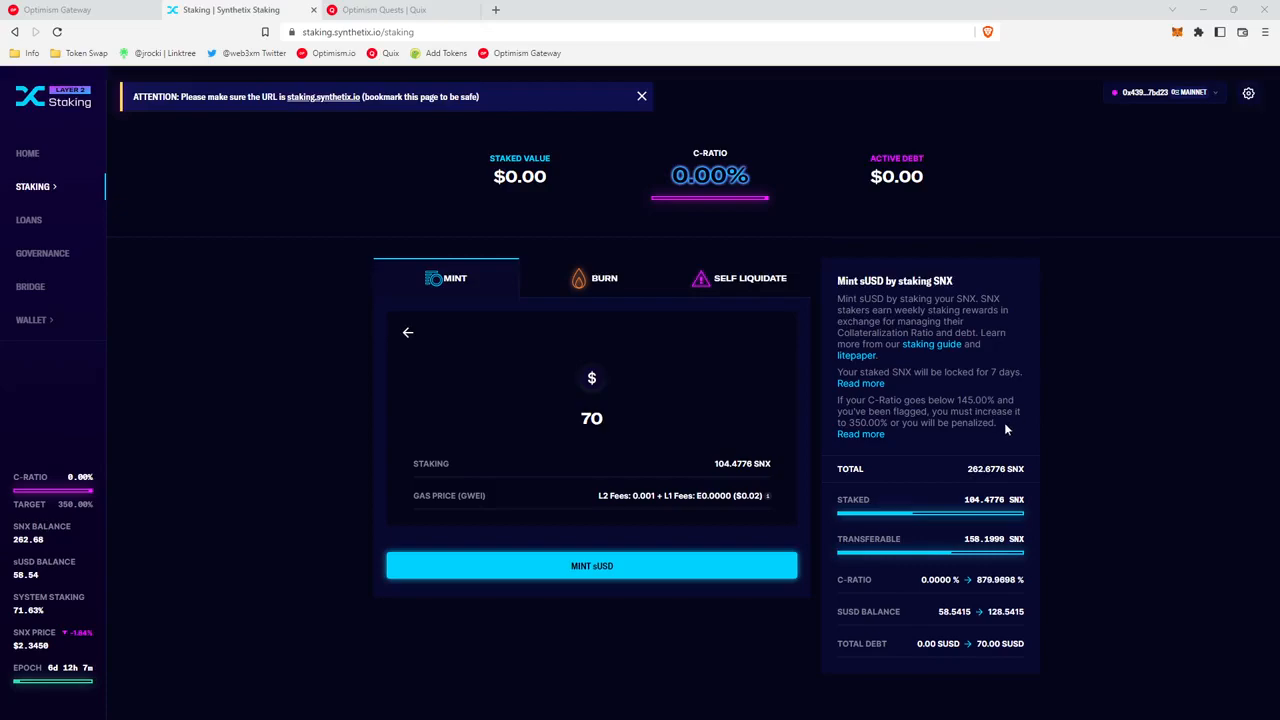
mouse_move(997, 428)
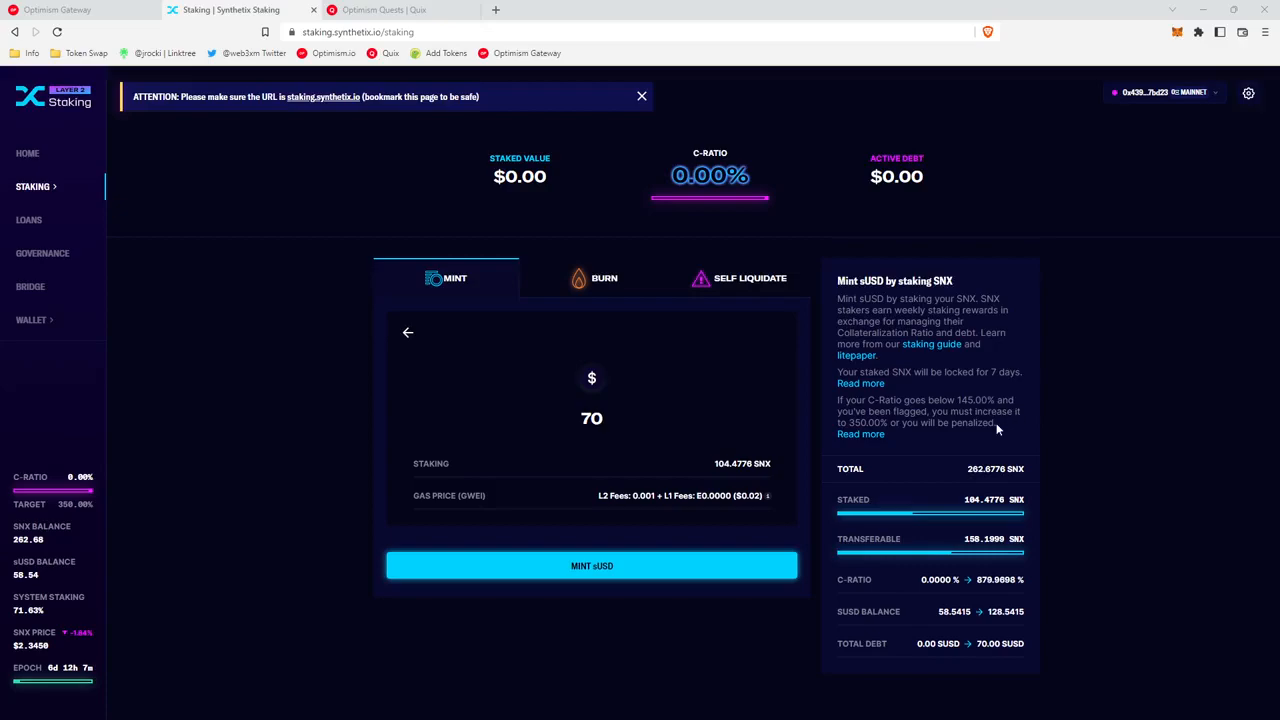
Mint the 70 sUSD and dismiss the confirmation, leaving 104.4776 SNX staked at 879.97% C-ratio
left_click(591, 565)
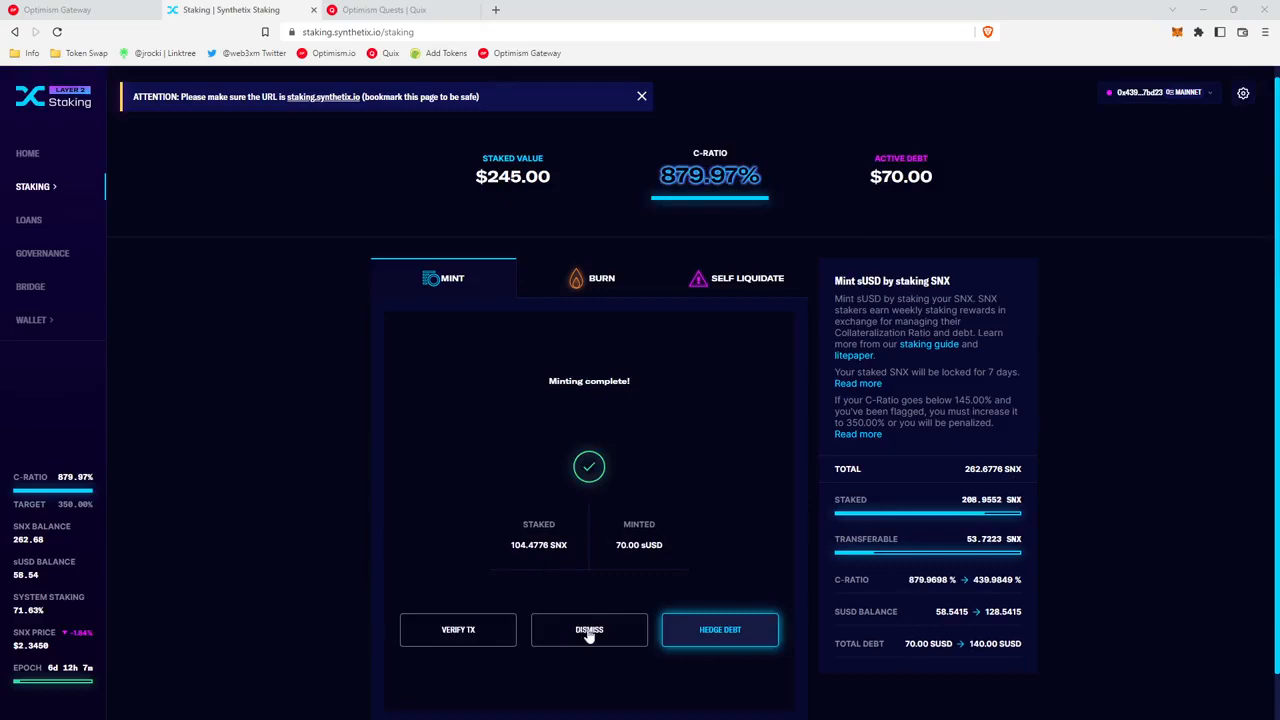
left_click(589, 629)
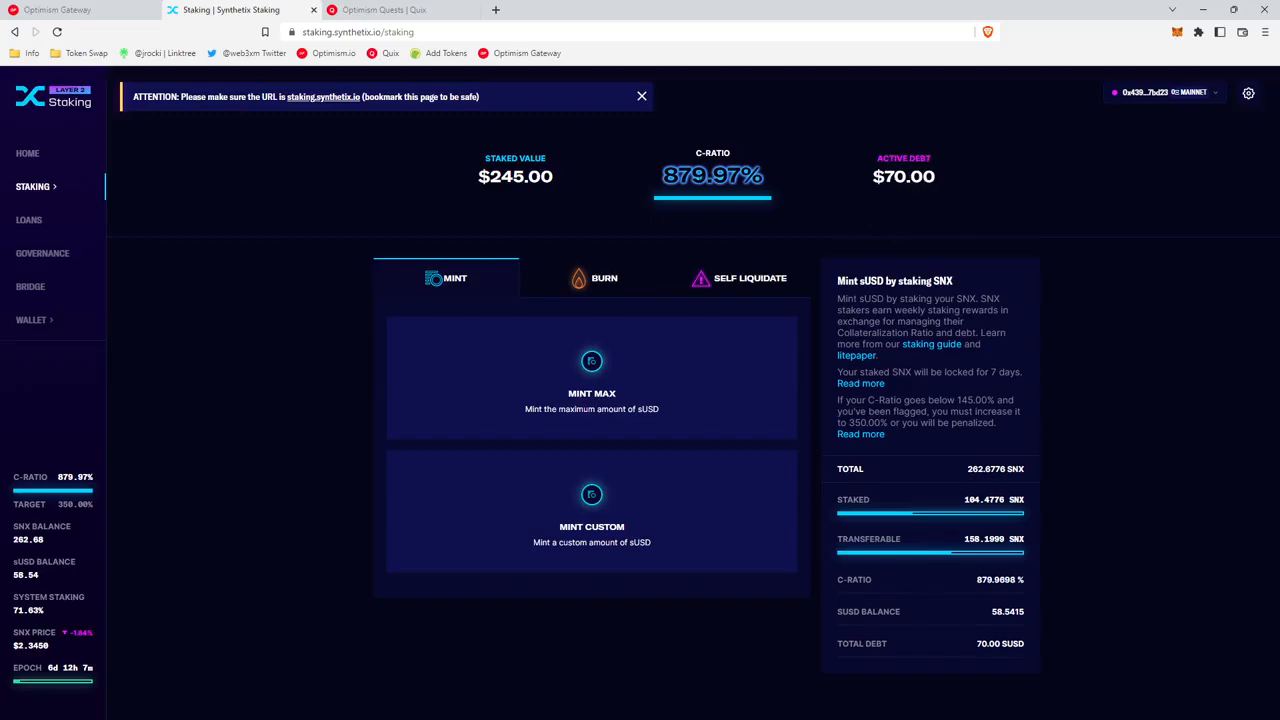
mouse_move(507, 185)
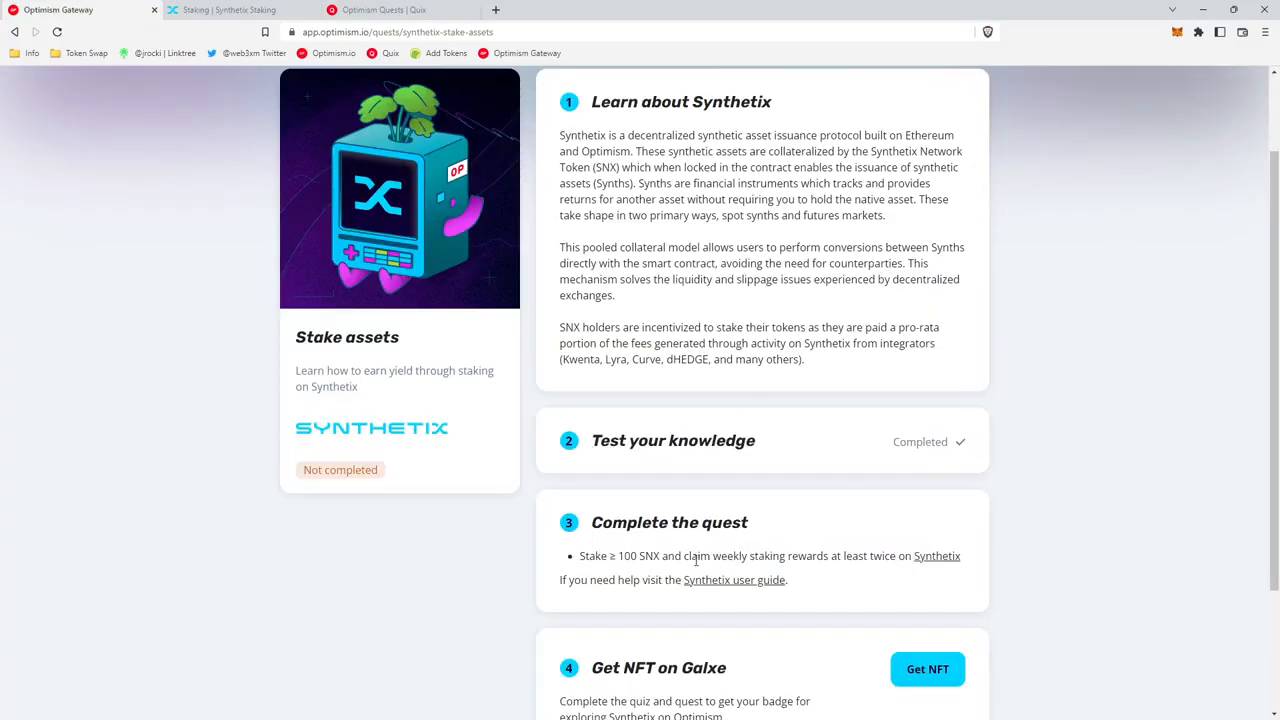
Highlight the 'claim weekly staking rewards at least twice' requirement and return to Synthetix Staking
left_click_drag(685, 555, 850, 555)
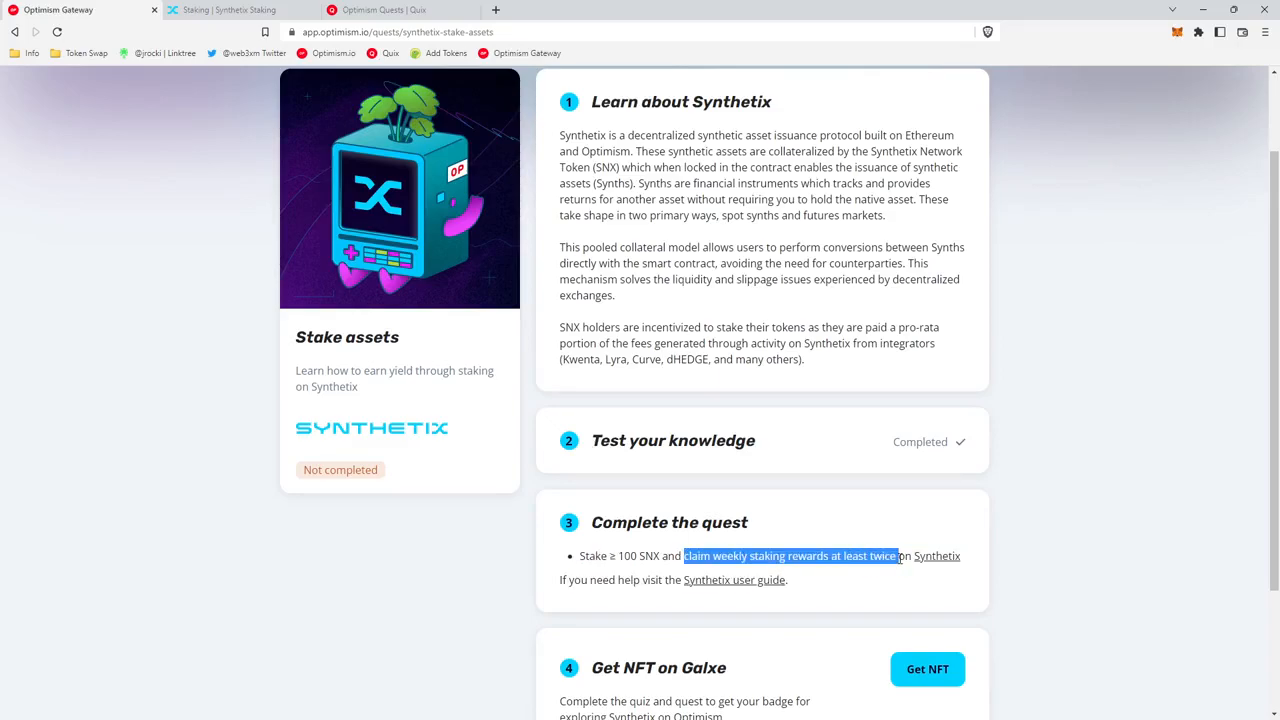
left_click(240, 10)
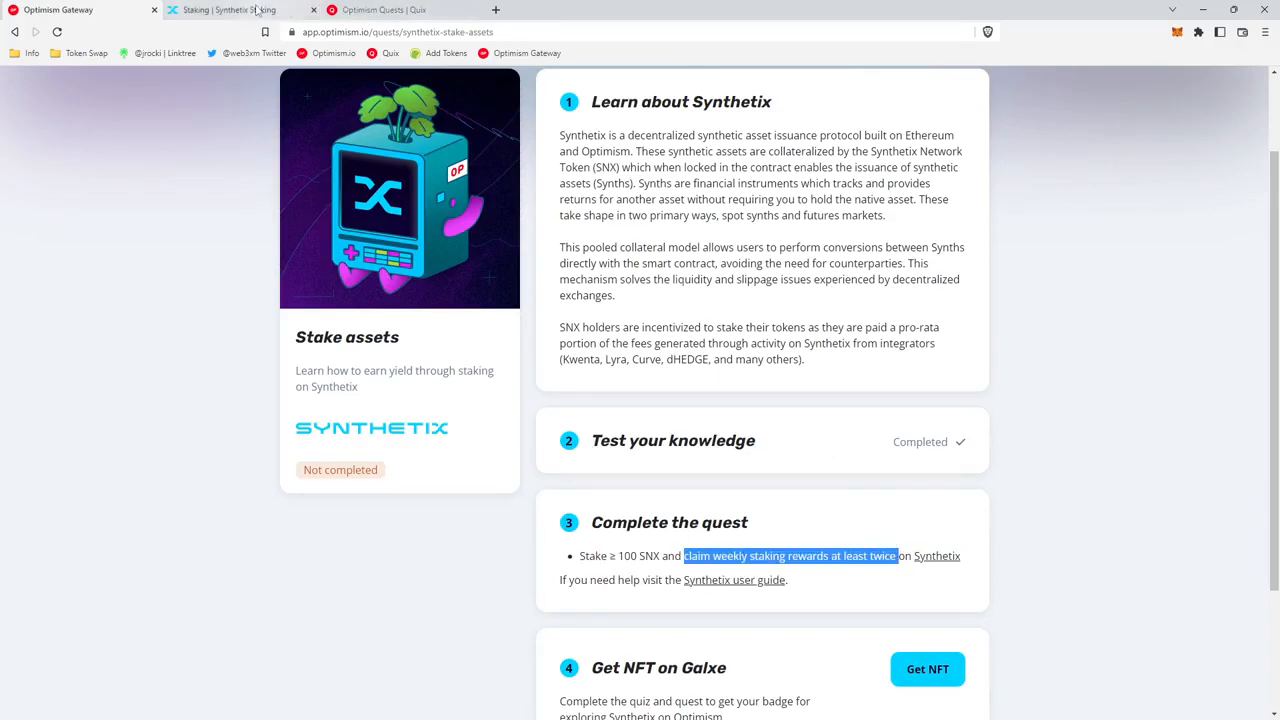
left_click(240, 10)
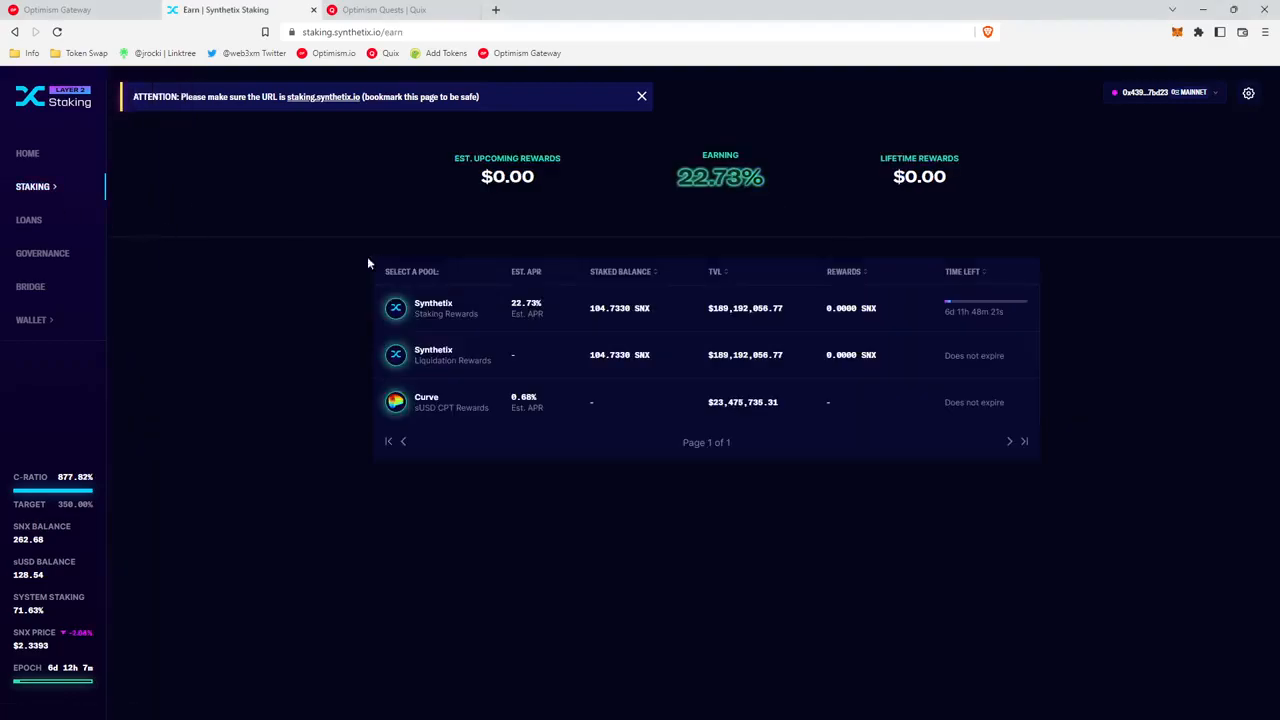
mouse_move(893, 317)
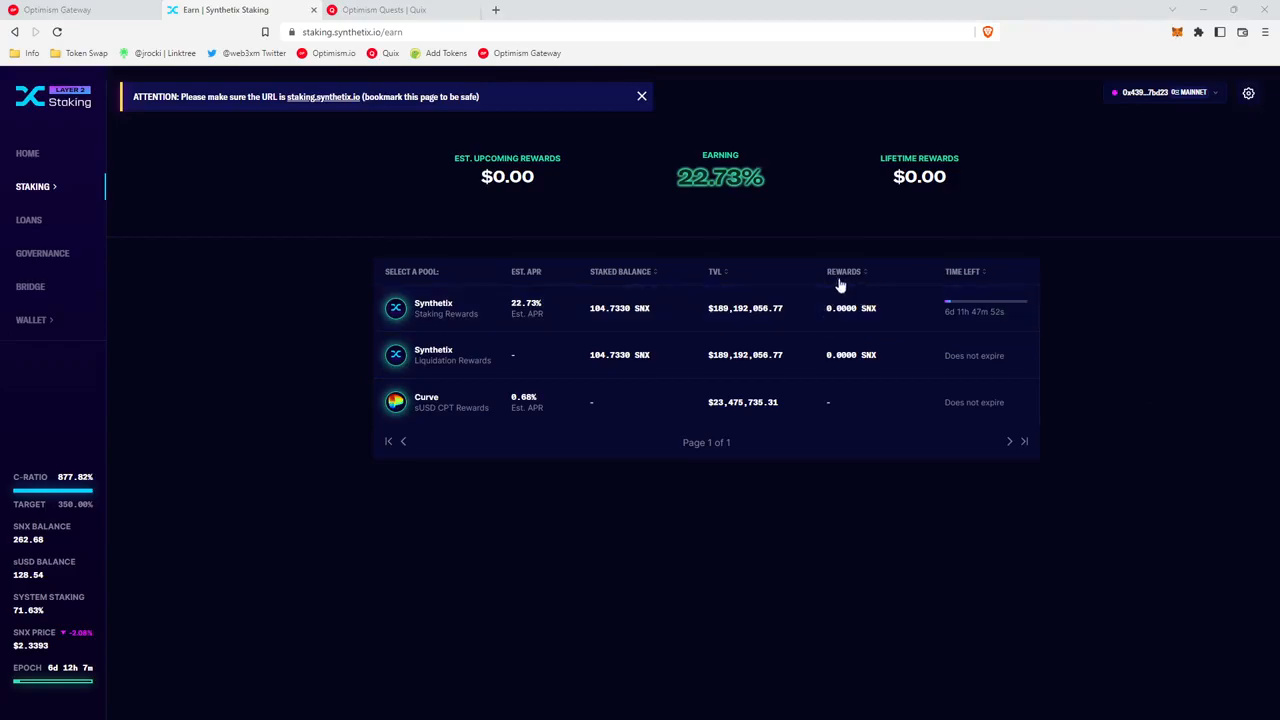
mouse_move(953, 349)
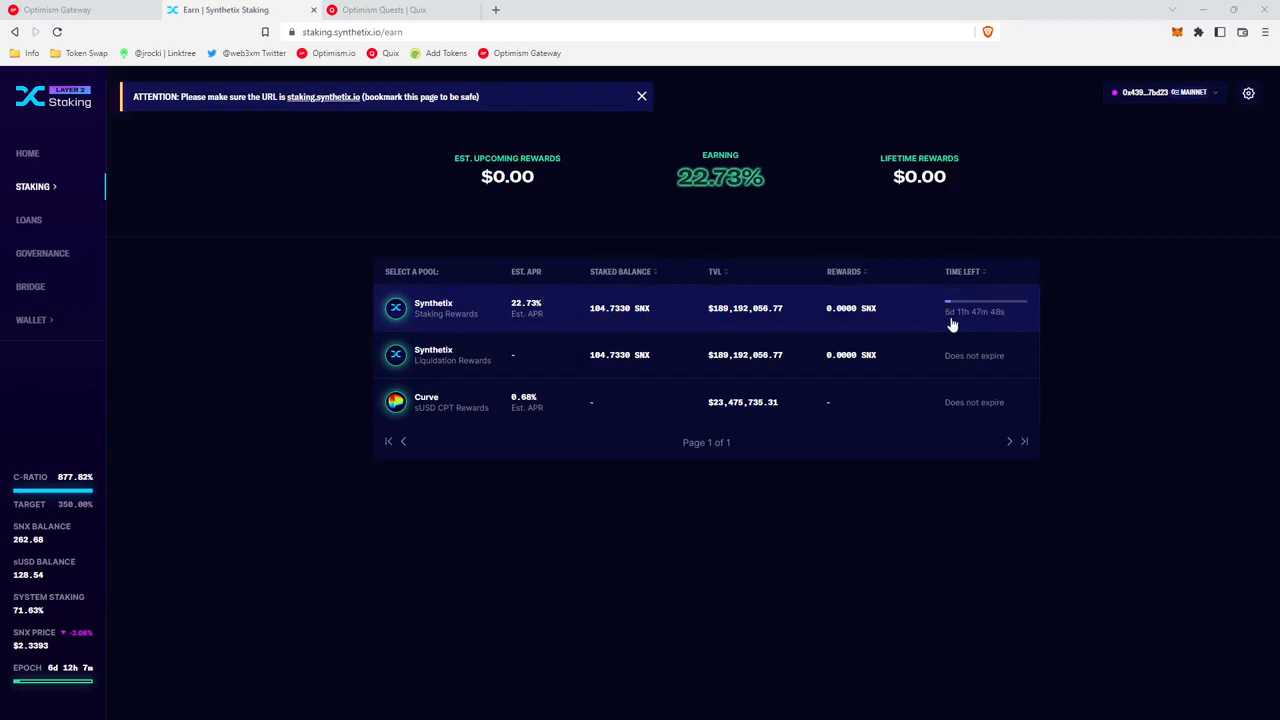
mouse_move(958, 324)
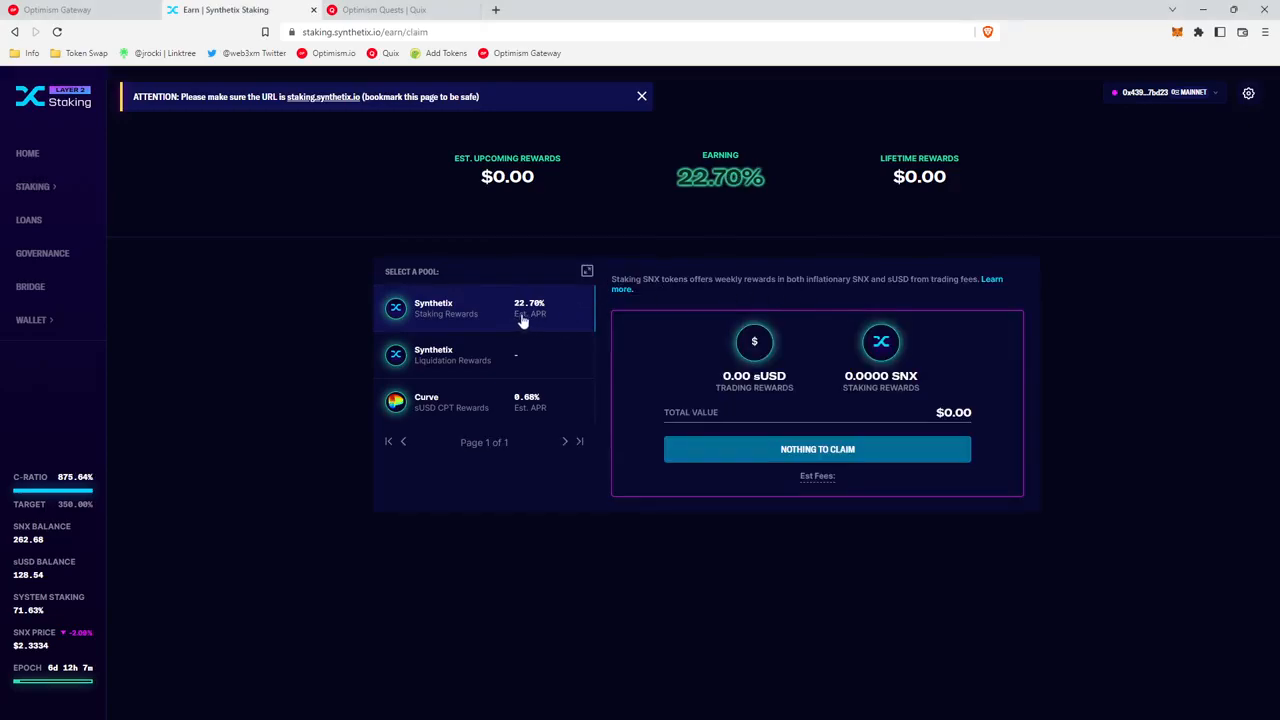
mouse_move(783, 456)
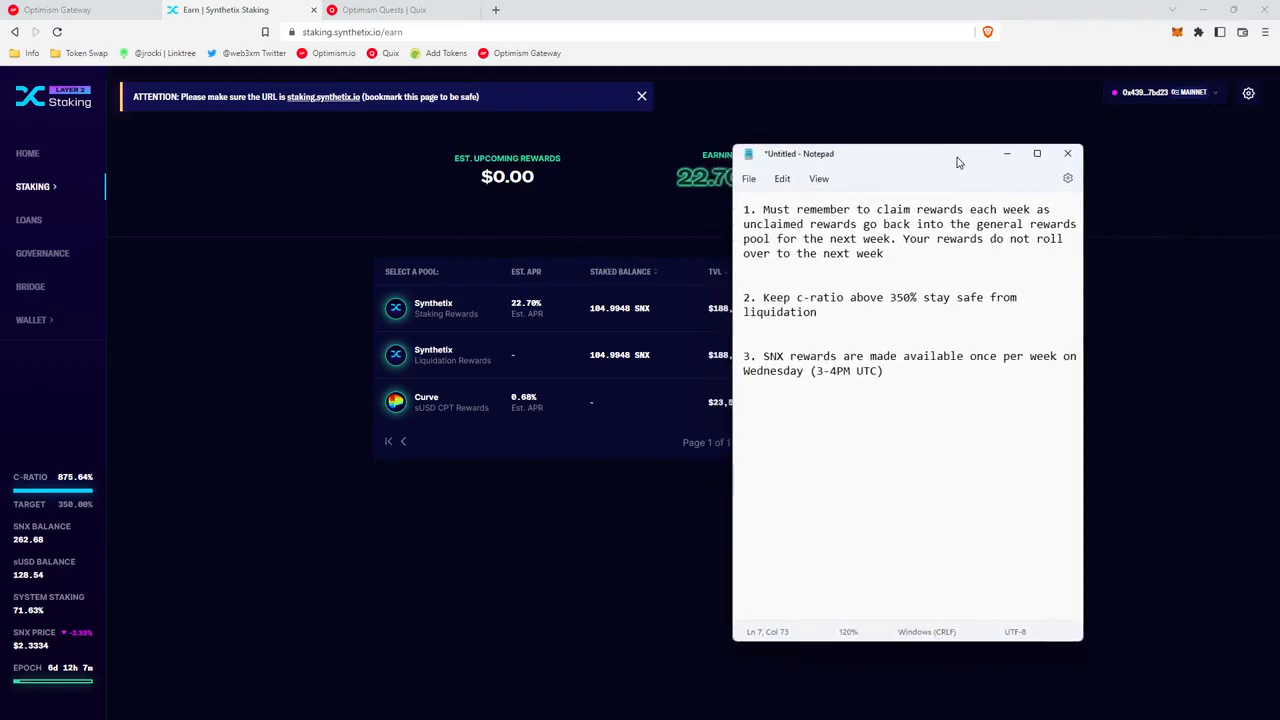
mouse_move(805, 214)
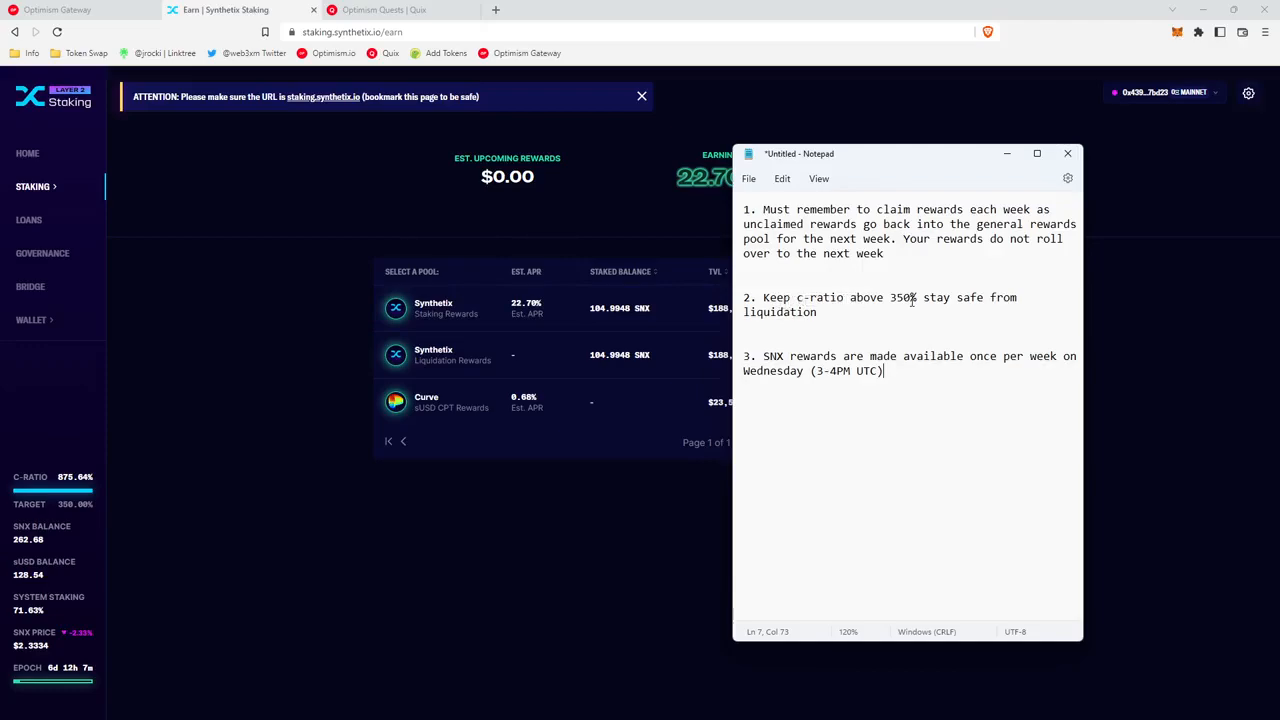
mouse_move(914, 329)
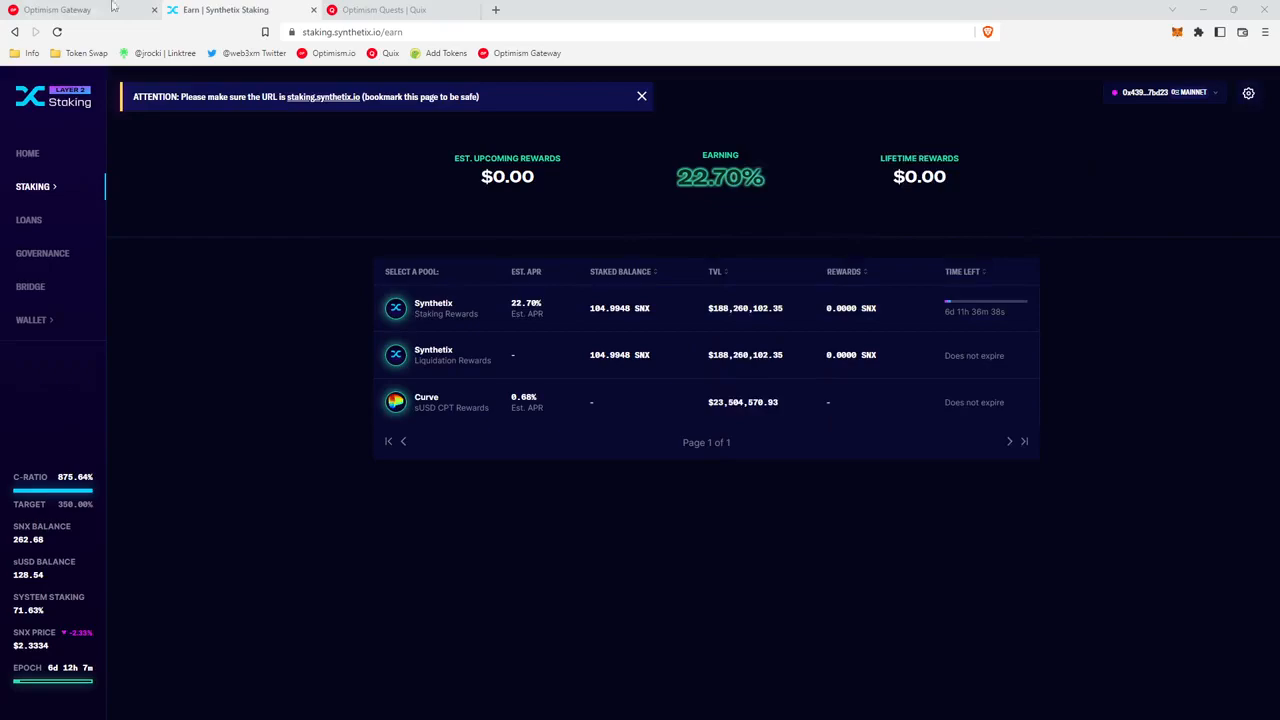
Follow Get NFT from the Synthetix quest to its Galxe campaign, then head to the Quix collection
left_click(57, 9)
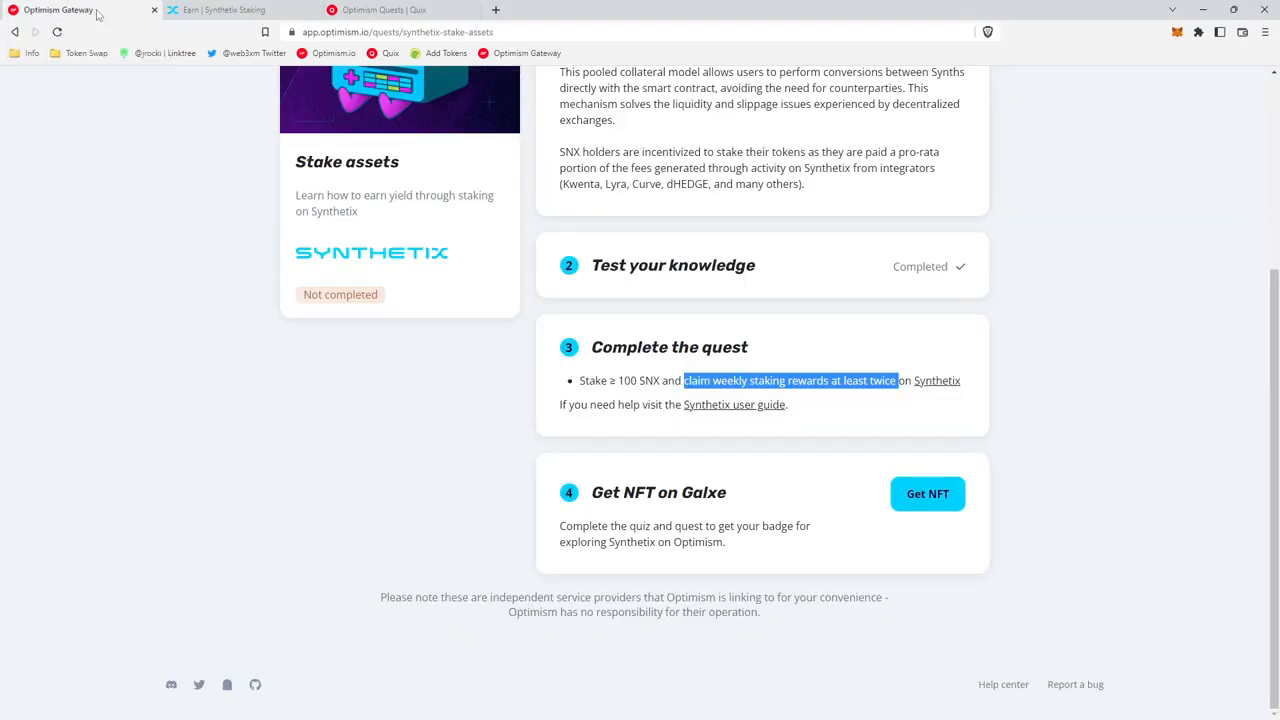
left_click(926, 493)
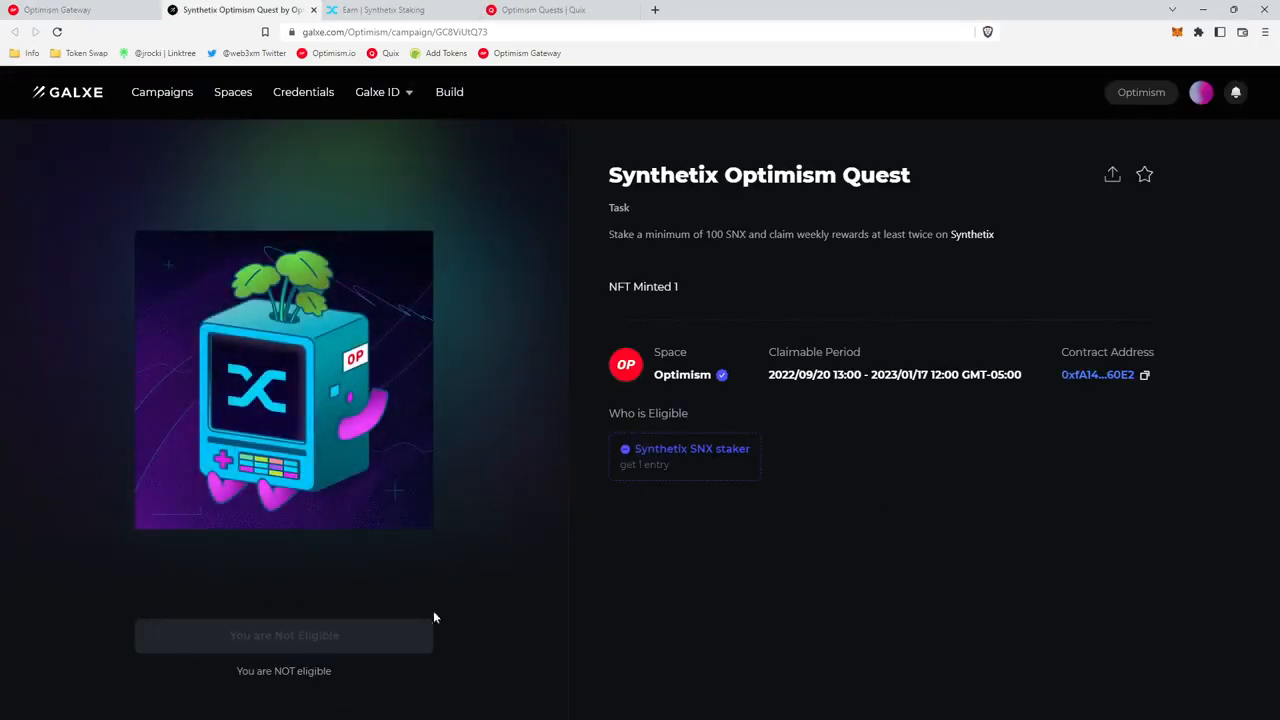
mouse_move(261, 630)
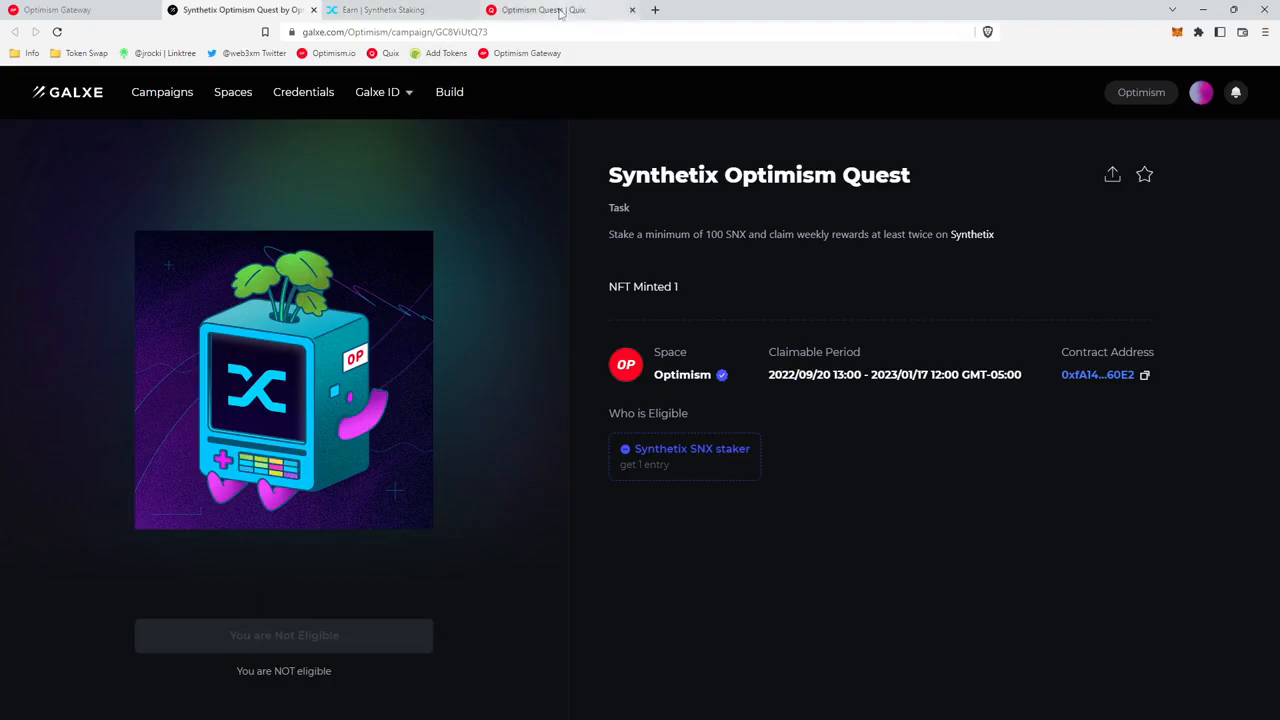
left_click(545, 10)
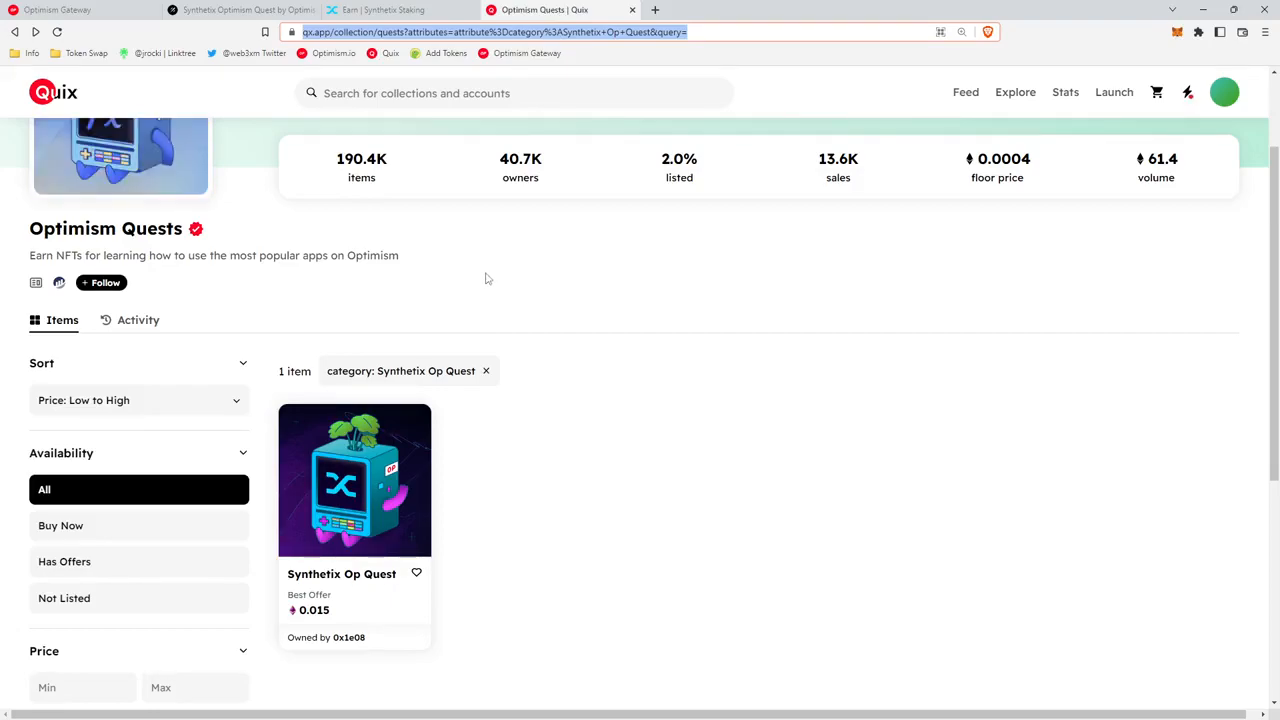
Browse the Optimism Quests collection on Quix and select the Synthetix Op Quest NFT
scroll("down", 3)
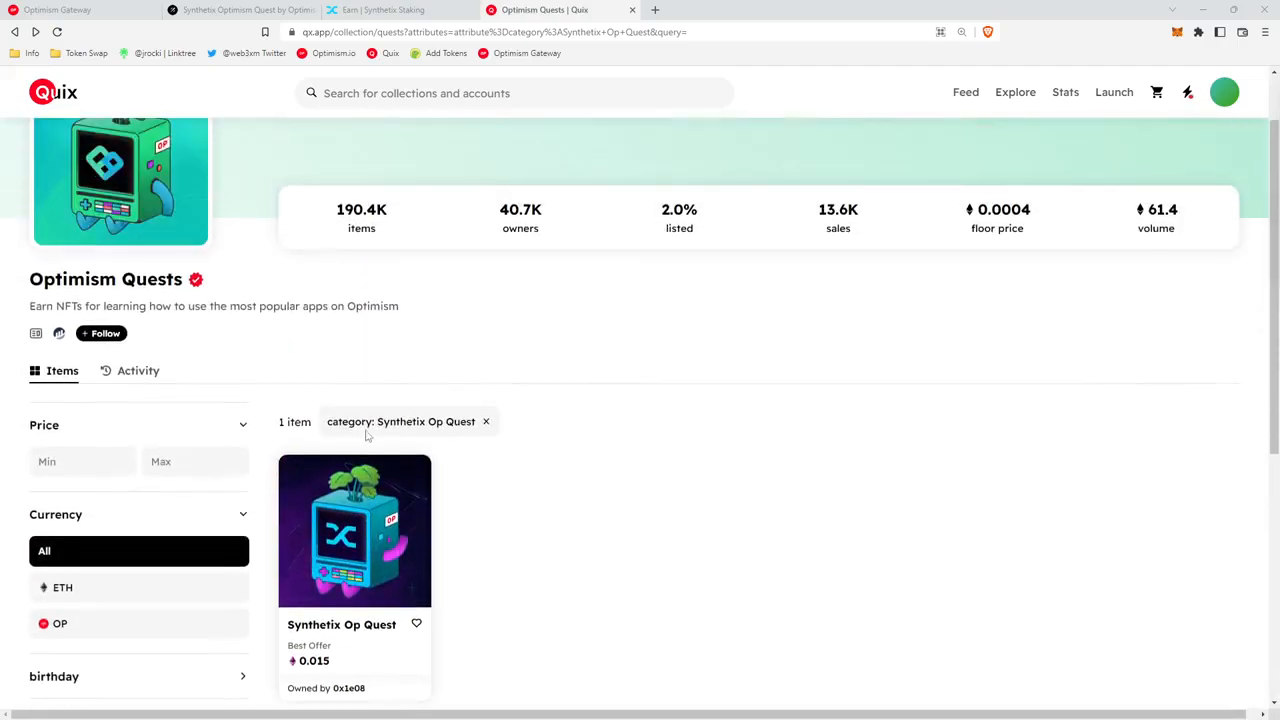
scroll("down", 3)
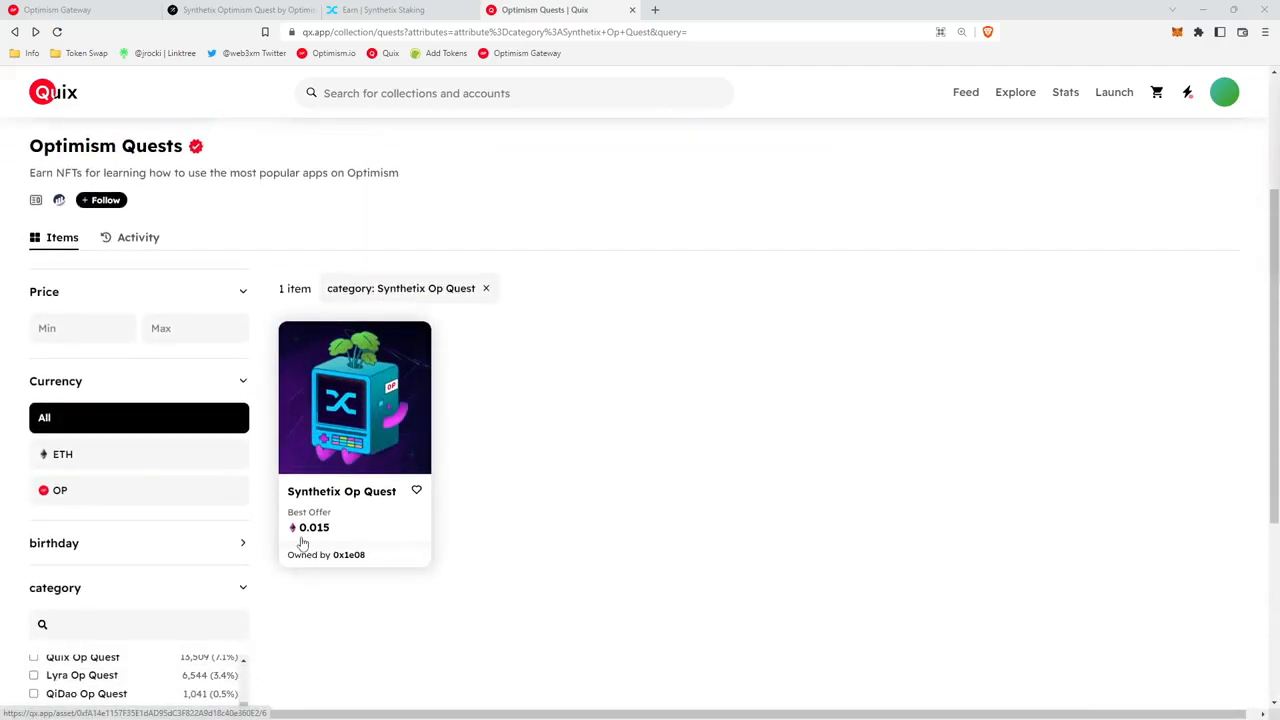
mouse_move(331, 535)
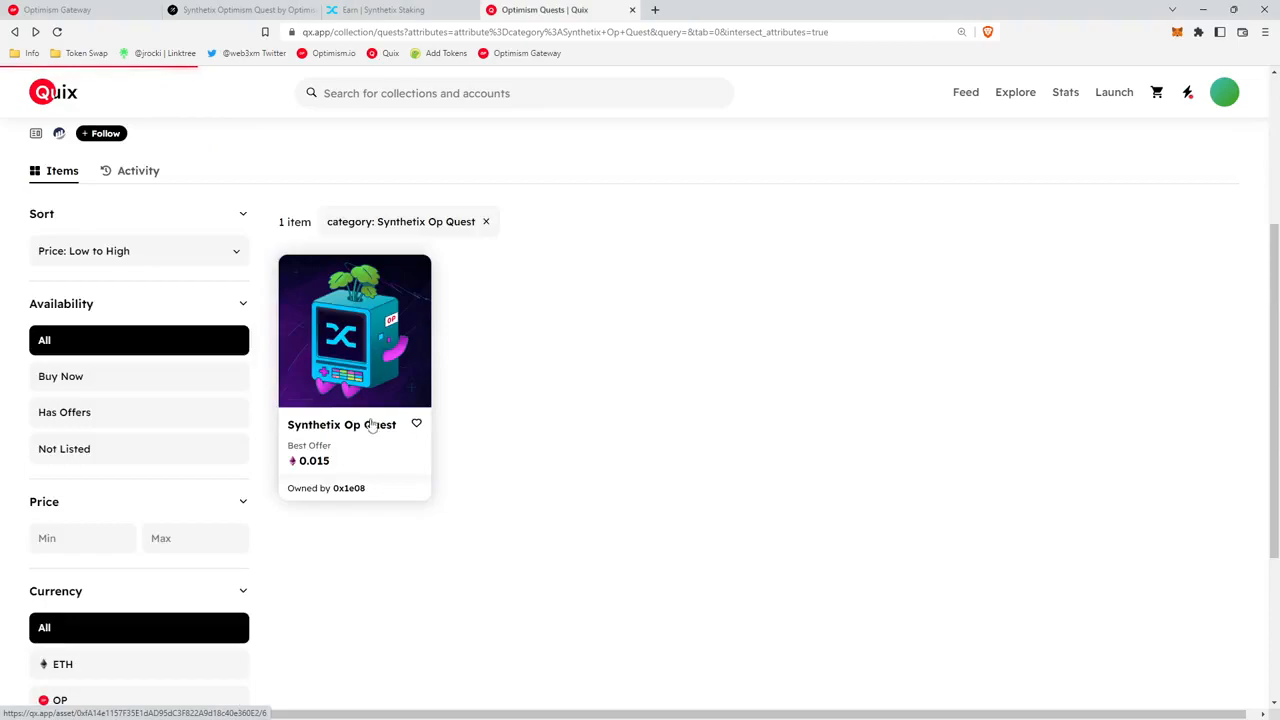
left_click(354, 330)
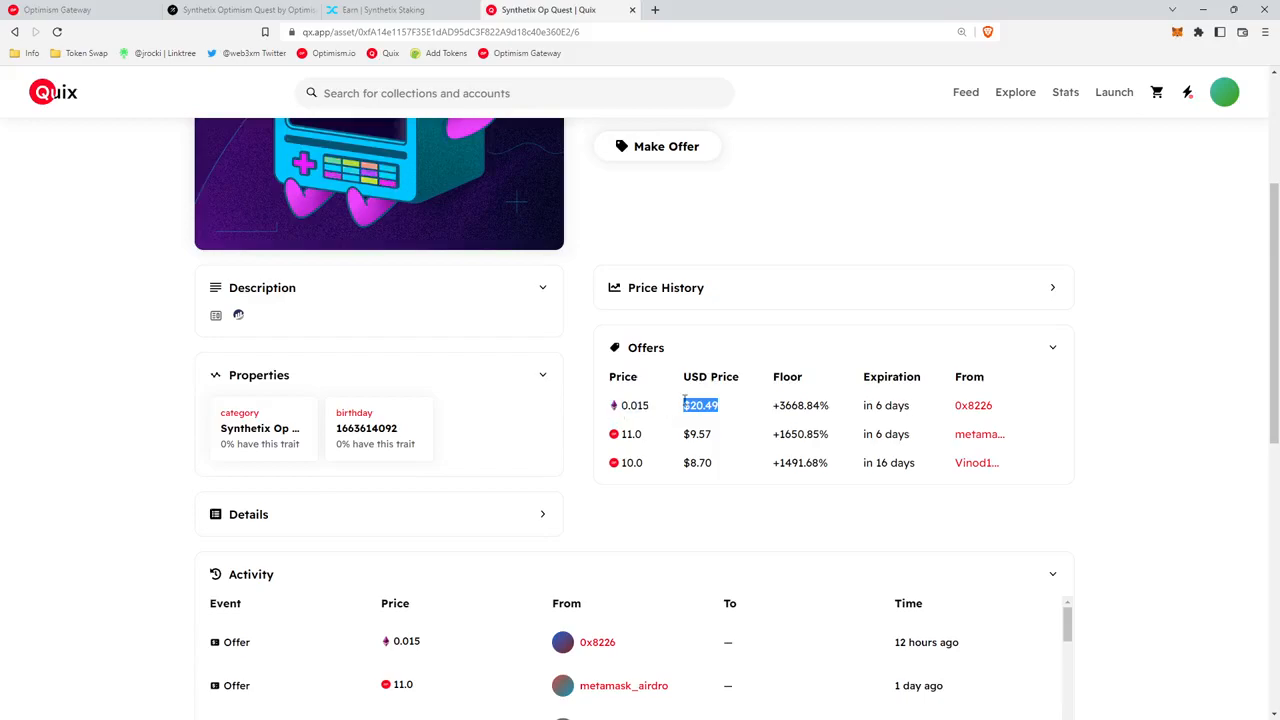
Review the NFT's offers (0.015 ETH top offer) and activity history, then return to Synthetix Staking
scroll("down", 3)
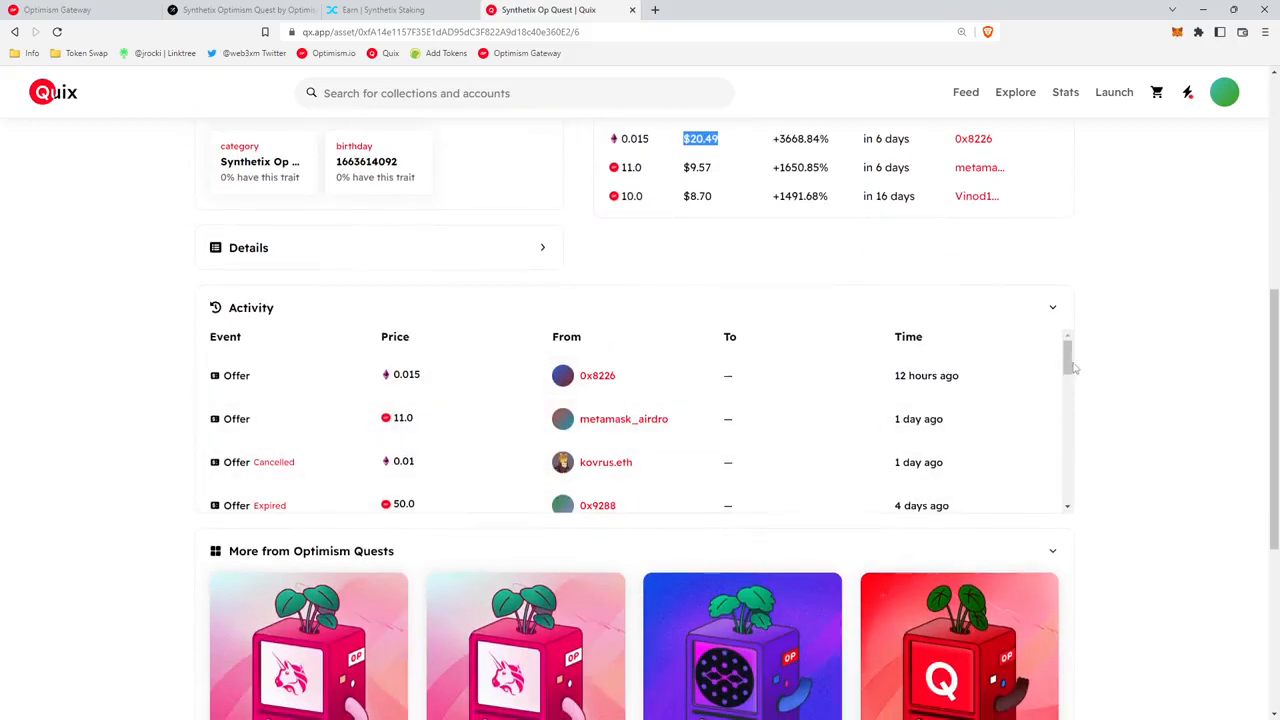
scroll("down", 3)
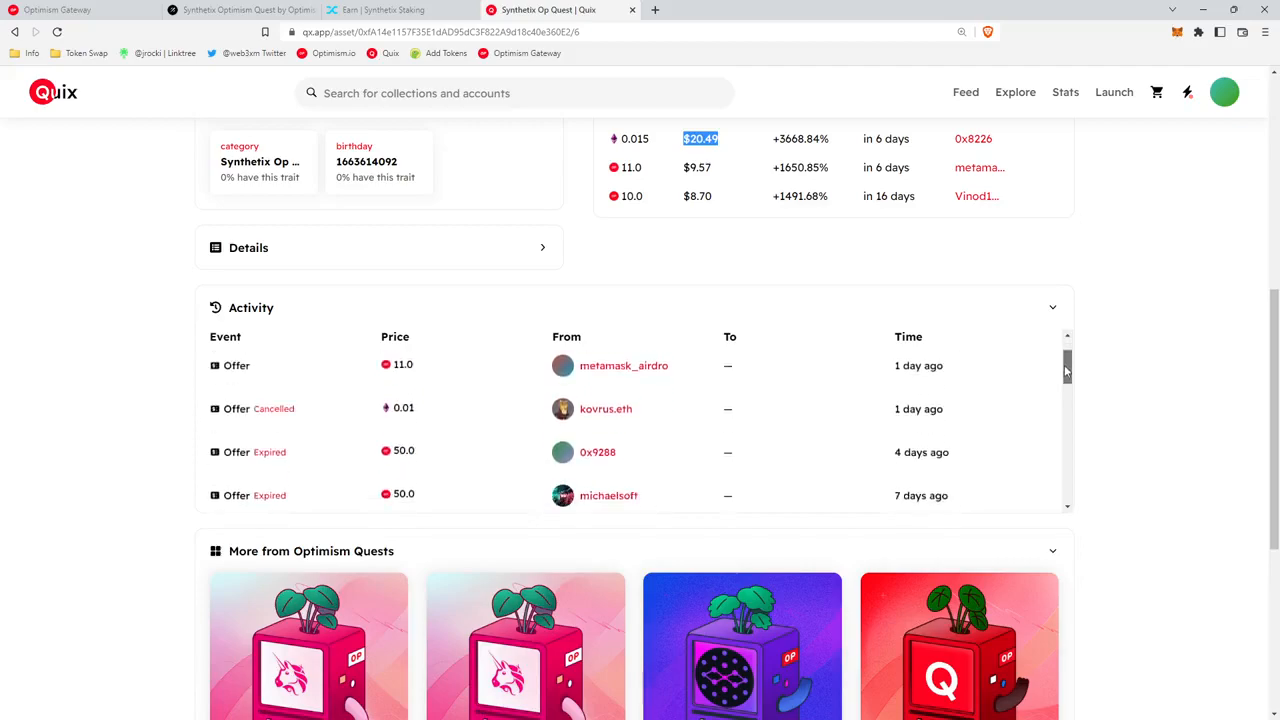
scroll("down", 3)
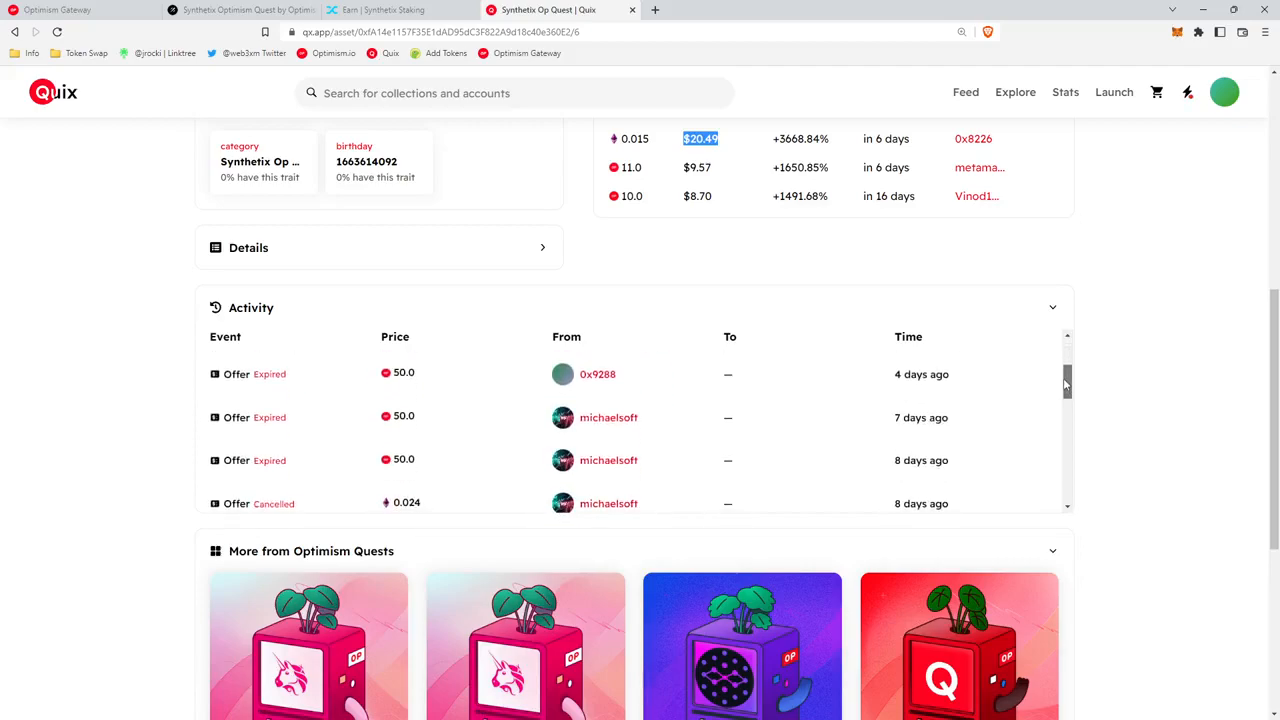
scroll("down", 3)
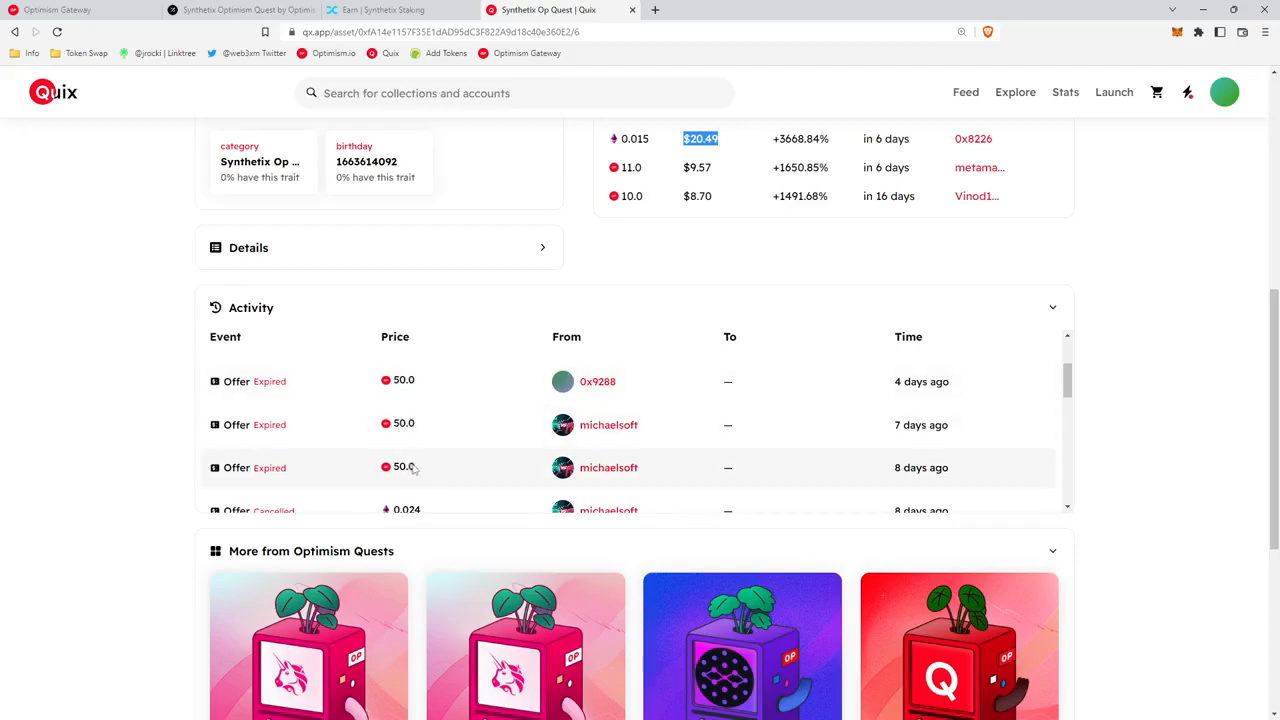
left_click(240, 10)
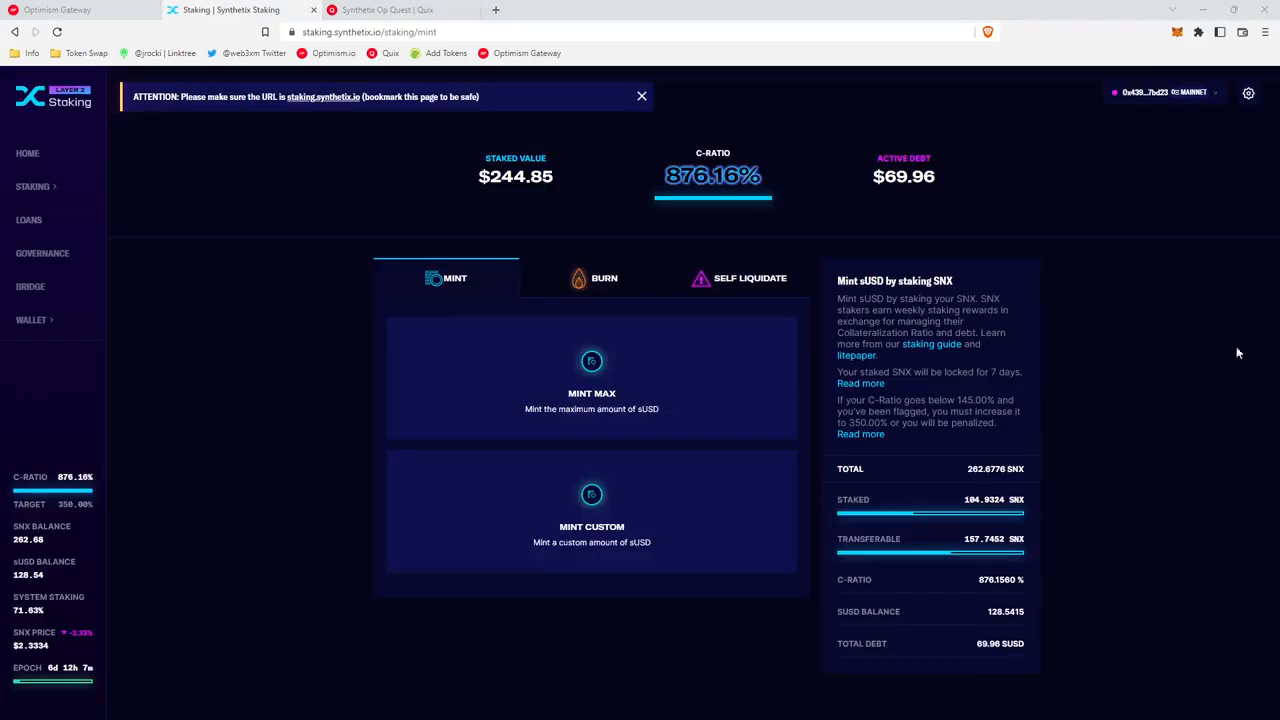
mouse_move(1078, 437)
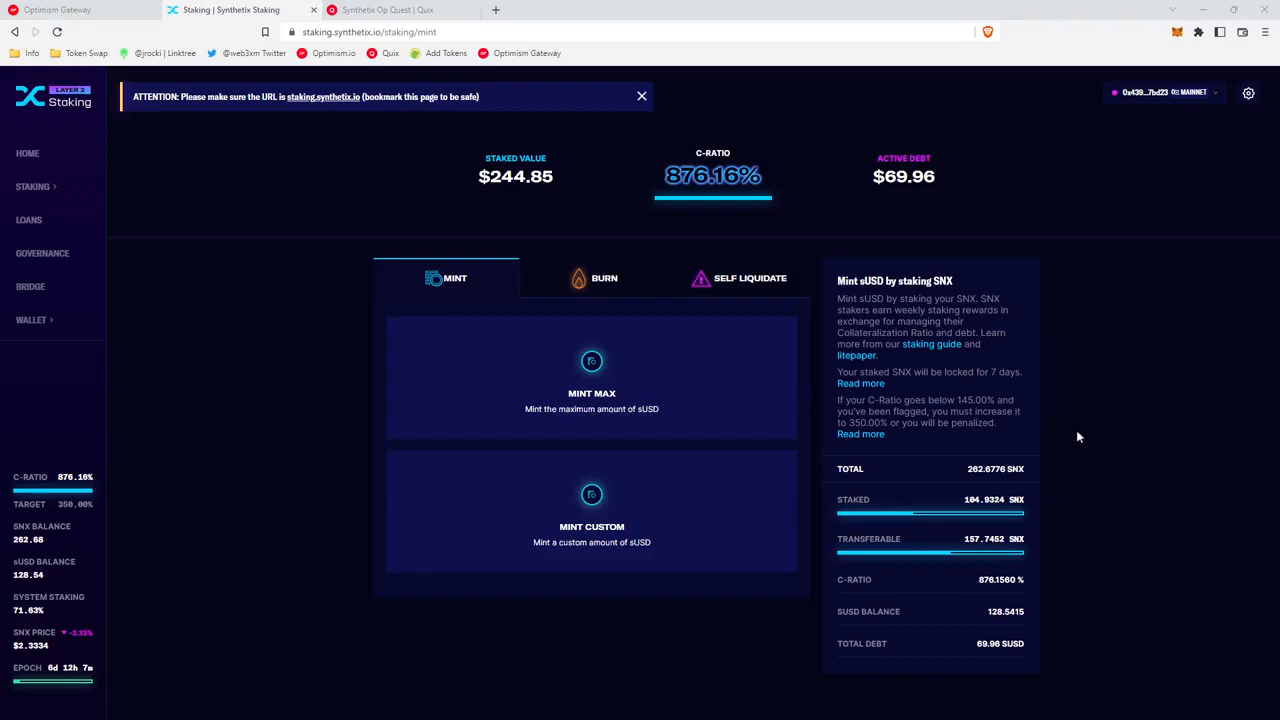
mouse_move(313, 274)
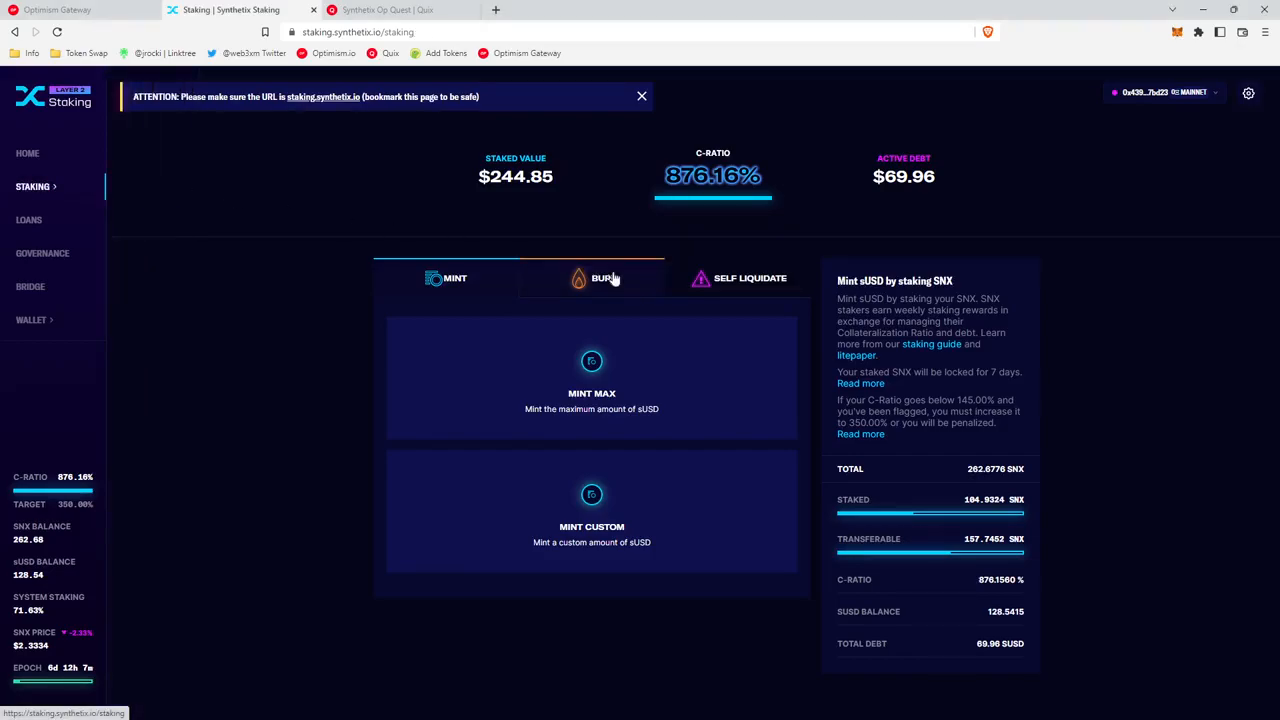
Preview Burn Max, showing 69.96 sUSD burn blocked until Oct 13, 2022, then return to burn options
left_click(604, 278)
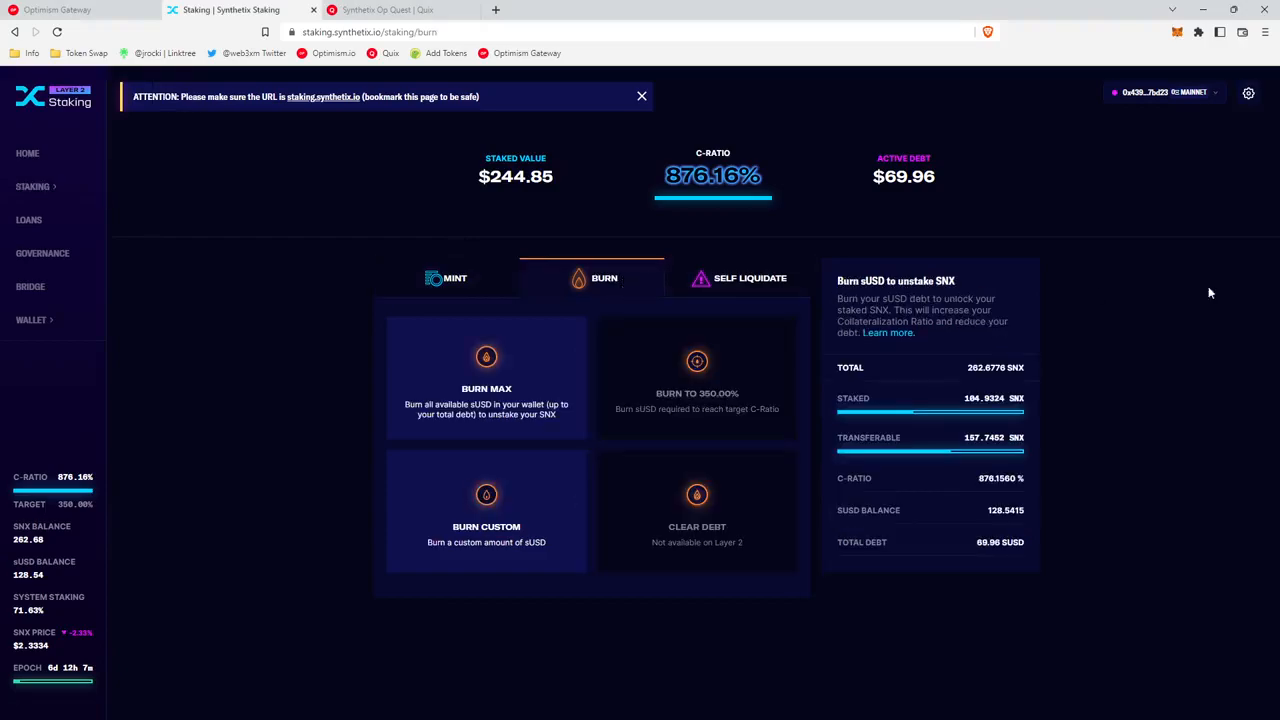
left_click(486, 388)
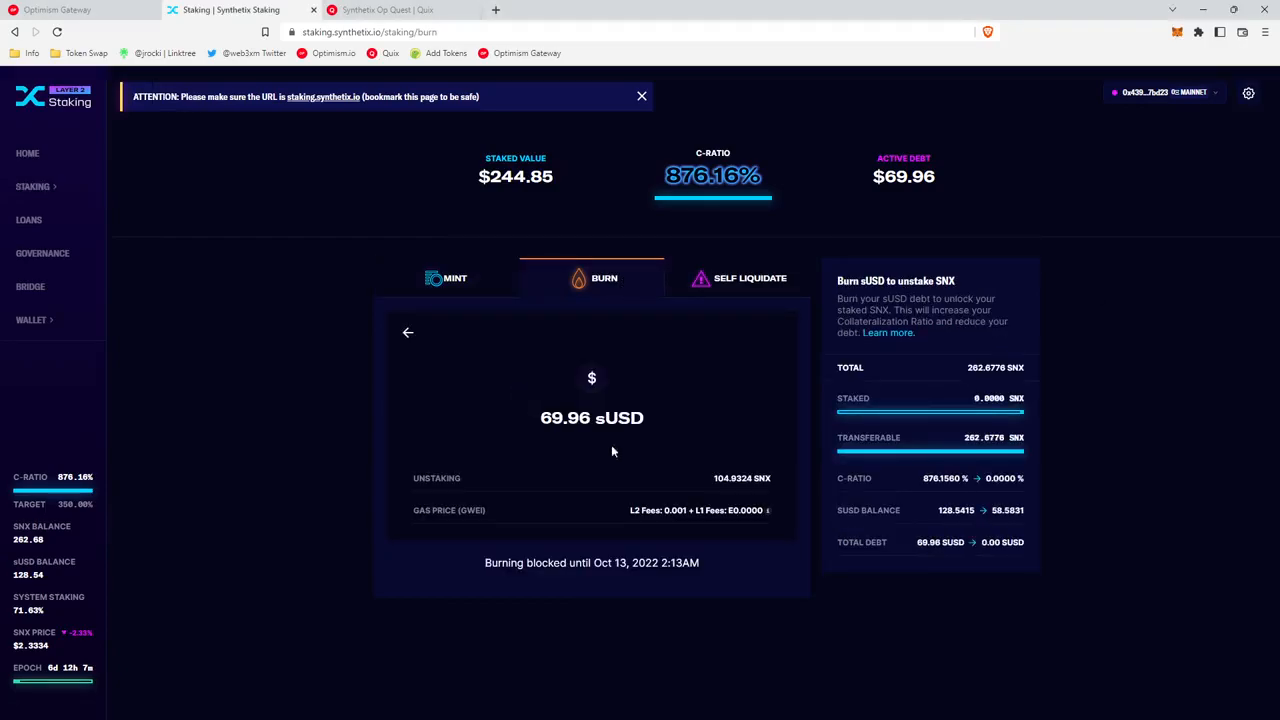
mouse_move(643, 500)
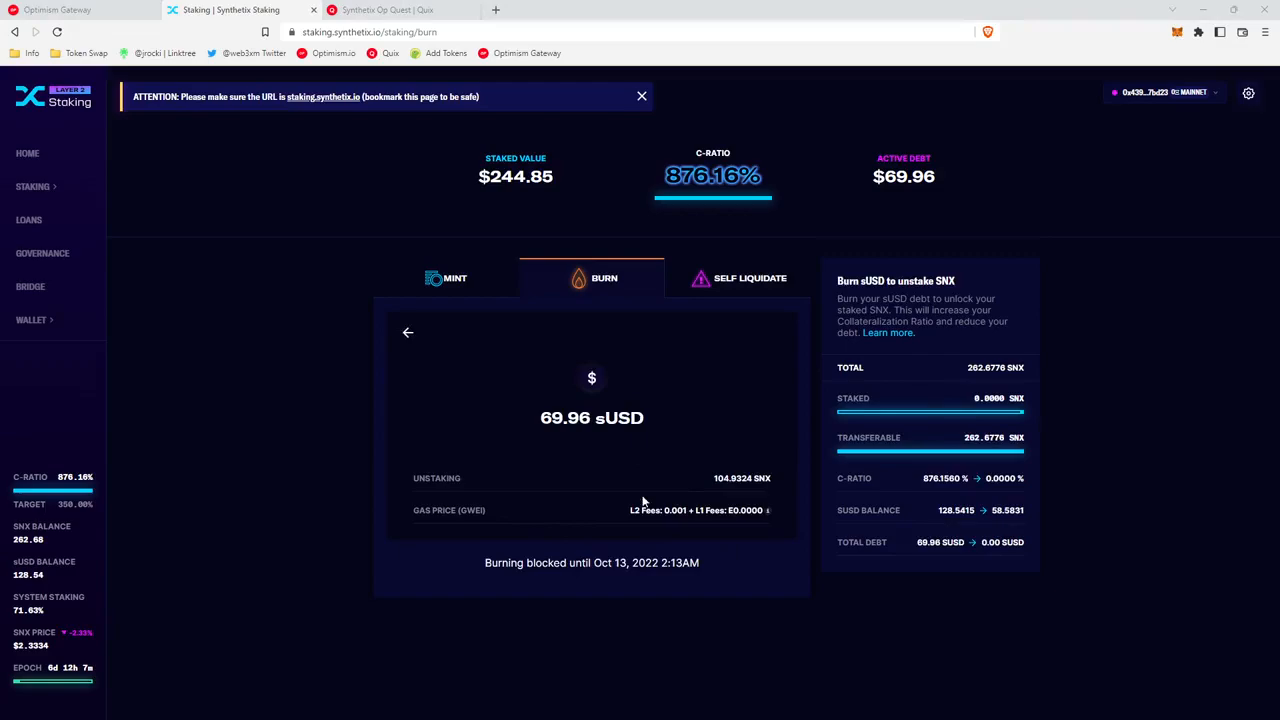
mouse_move(531, 427)
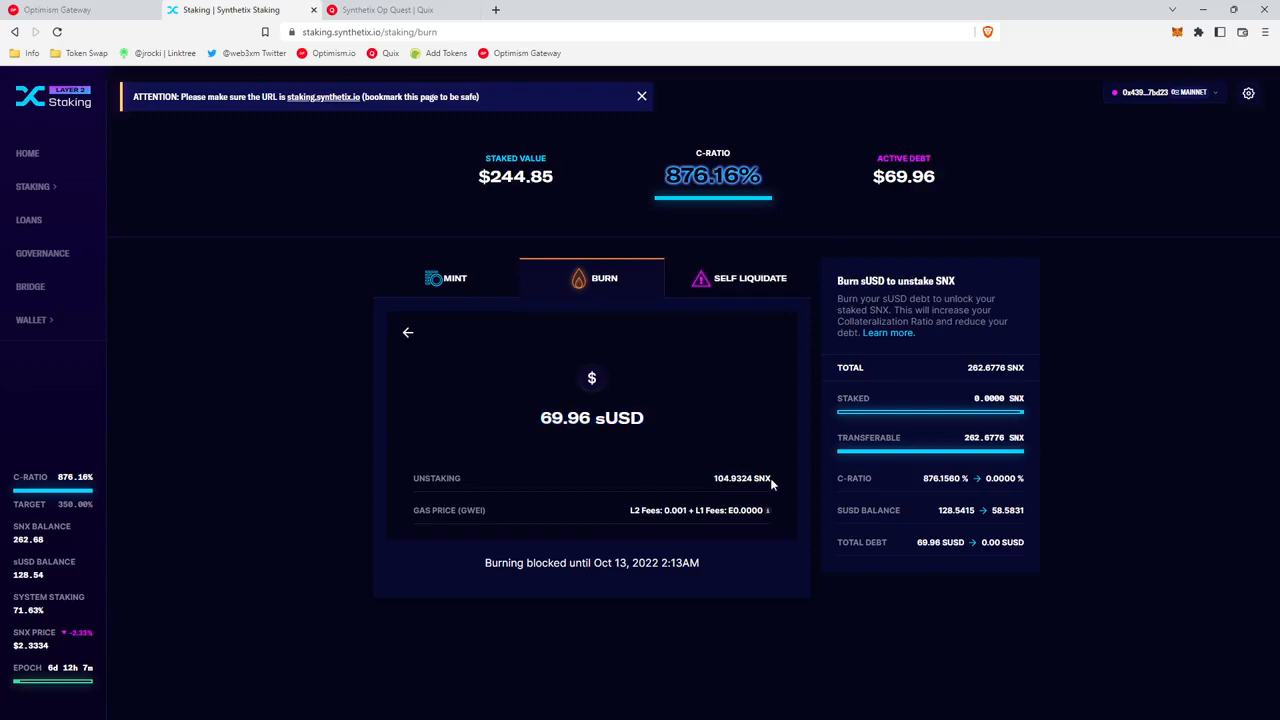
double_click(742, 478)
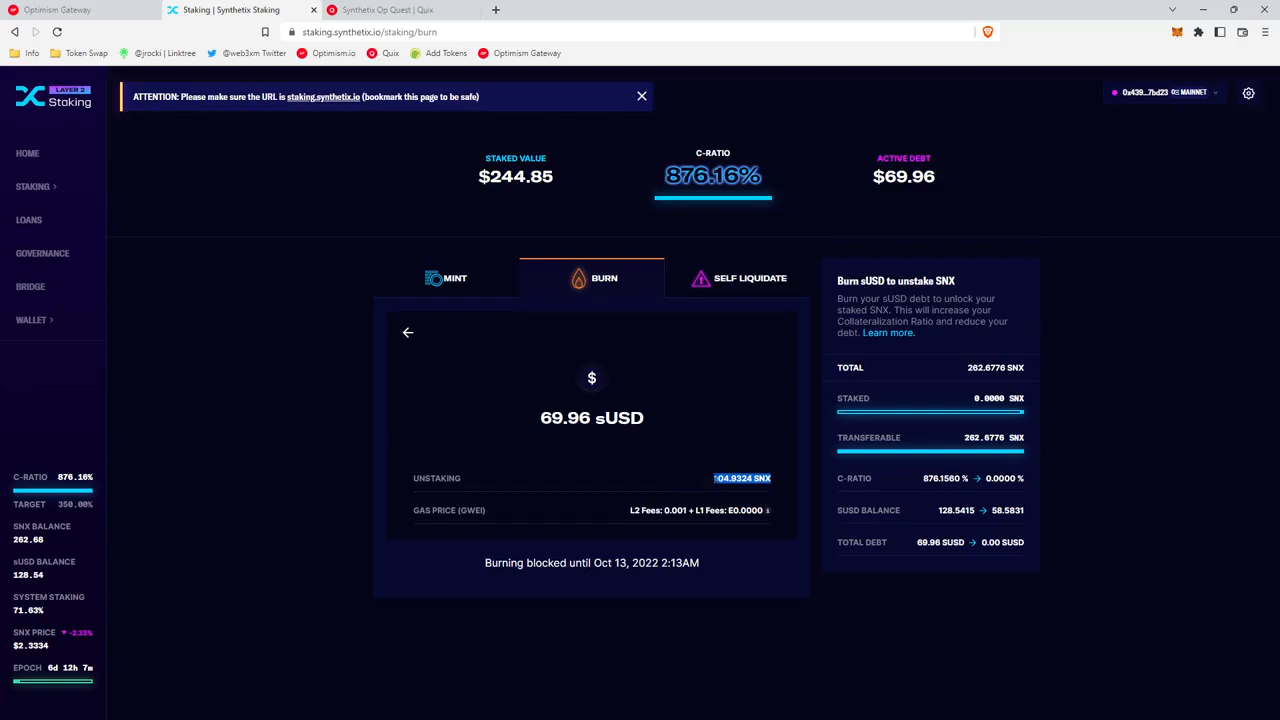
left_click(407, 332)
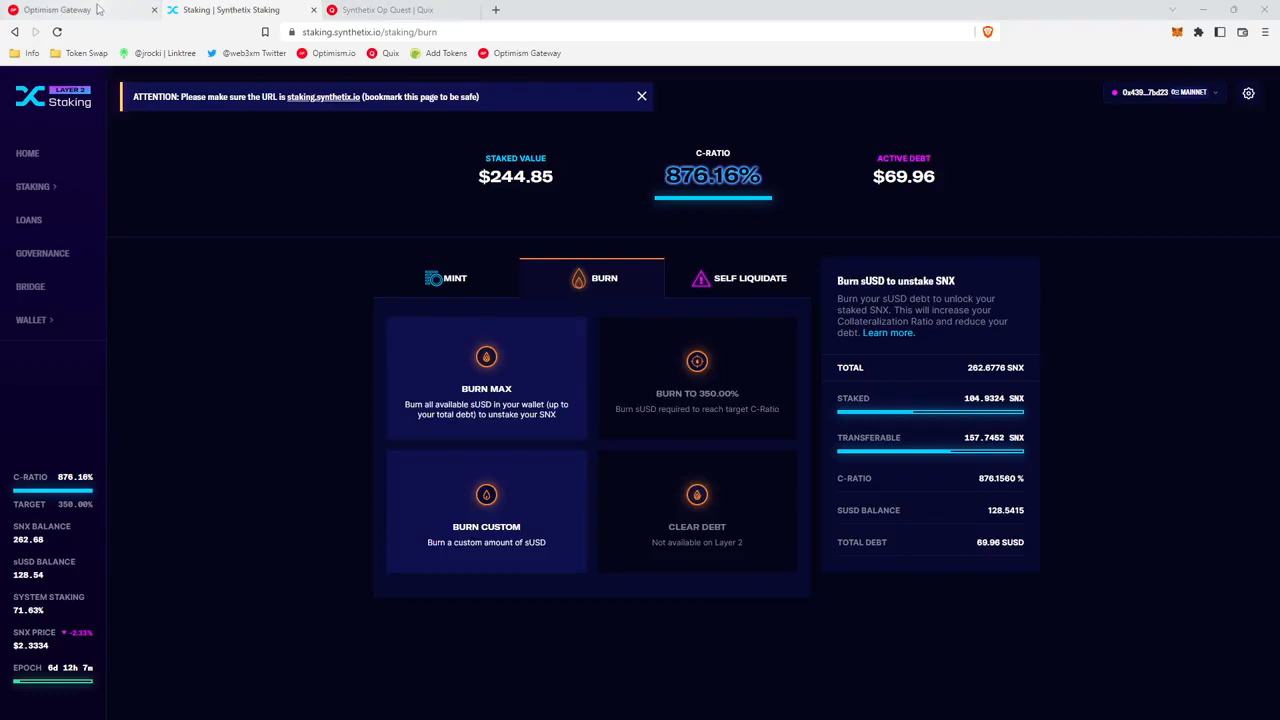
Return to Optimism Gateway quests and advance the options-and-perps row to Kwenta, Perpetual, Pika and Polynomial
left_click(70, 9)
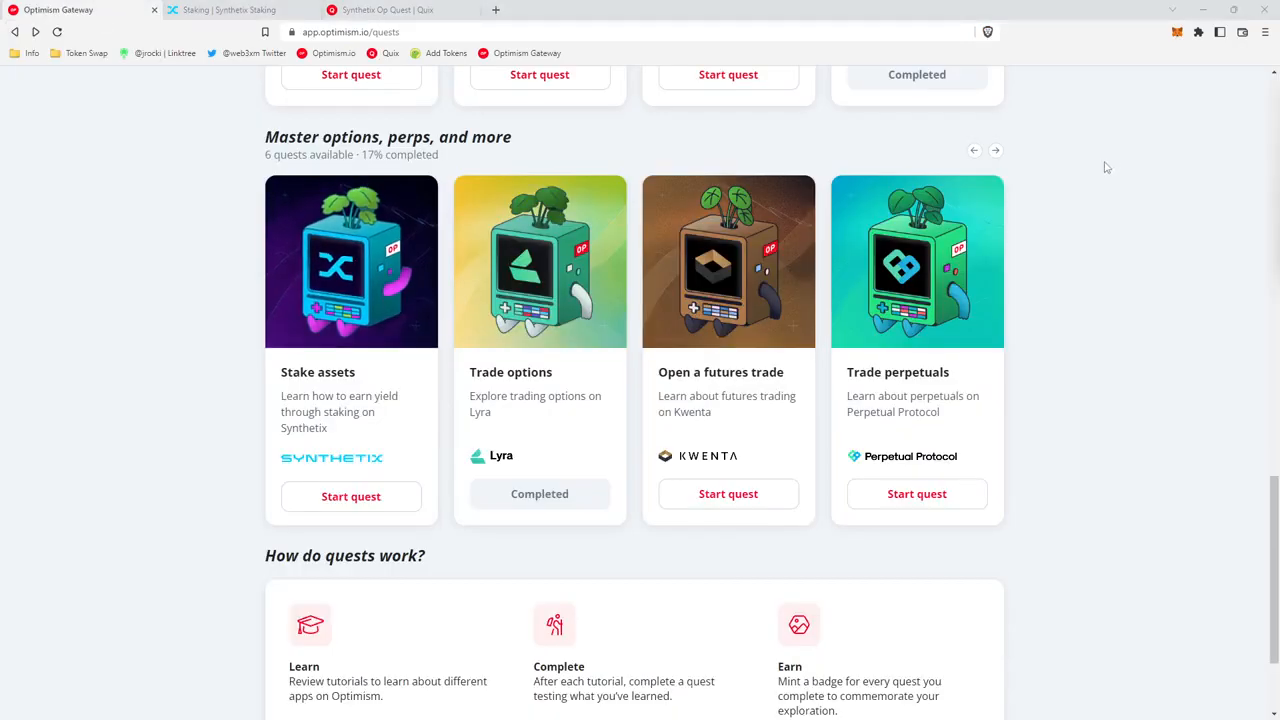
mouse_move(1031, 581)
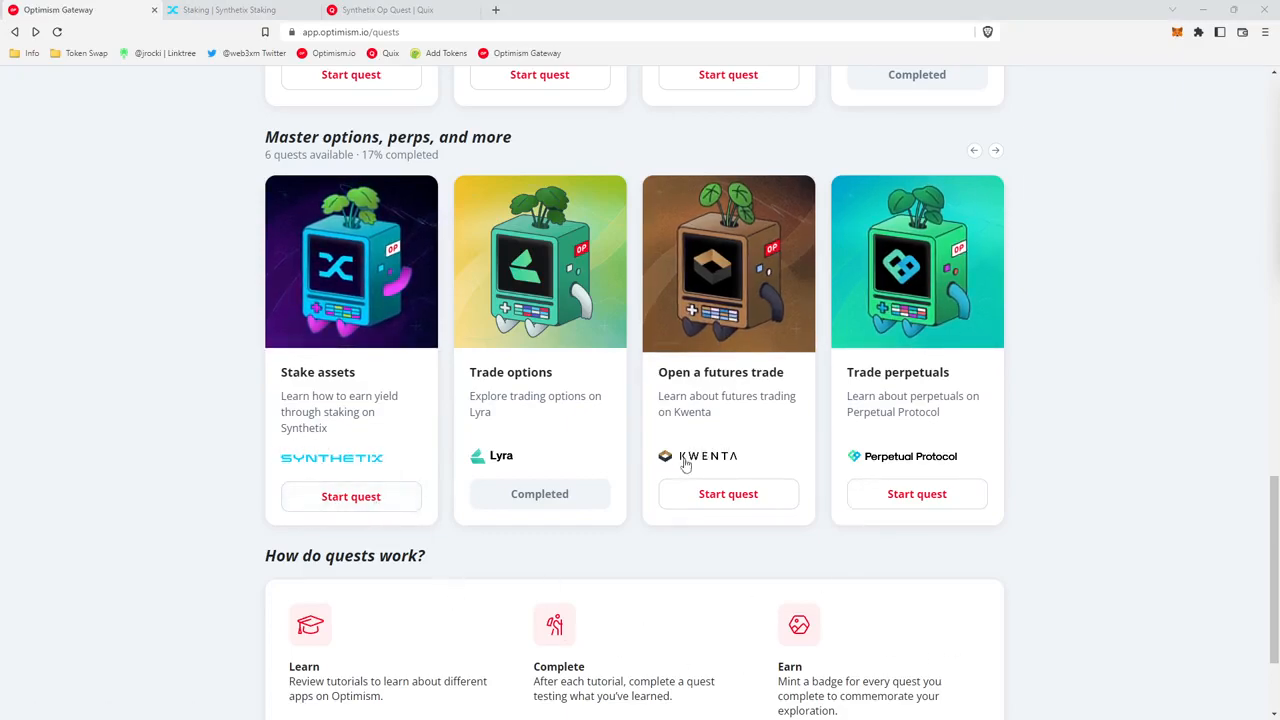
mouse_move(995, 273)
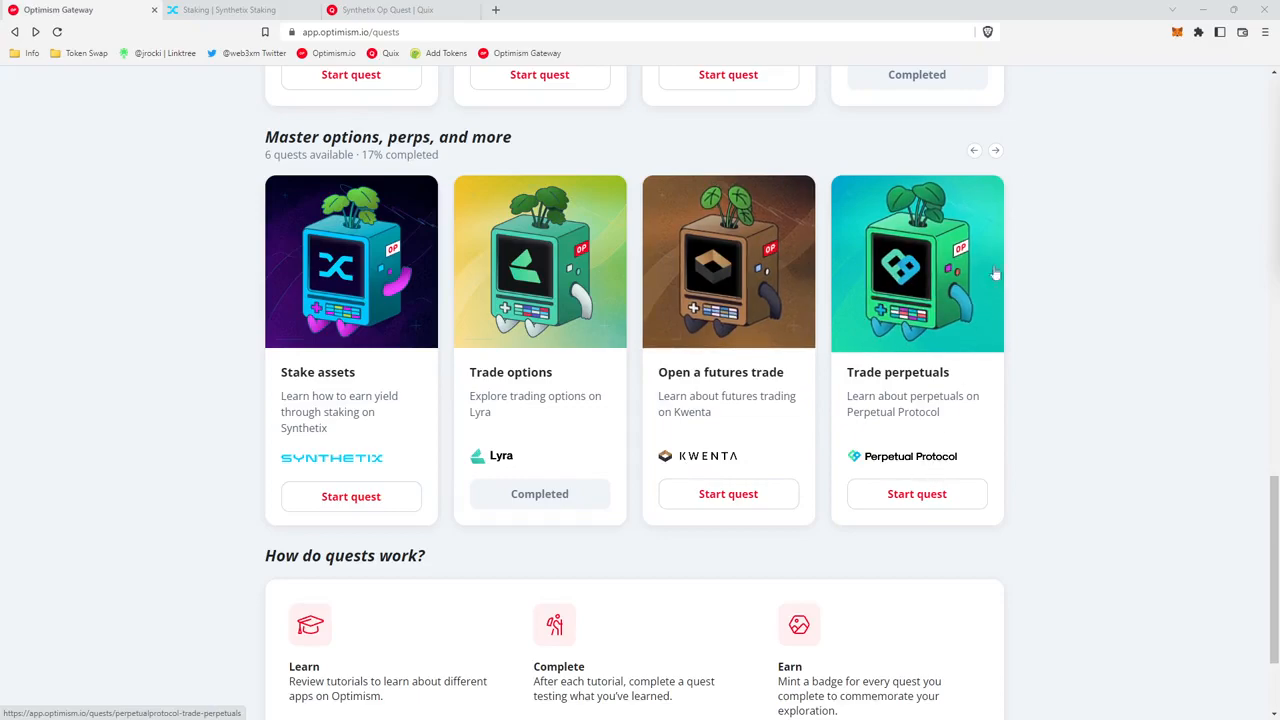
left_click(995, 151)
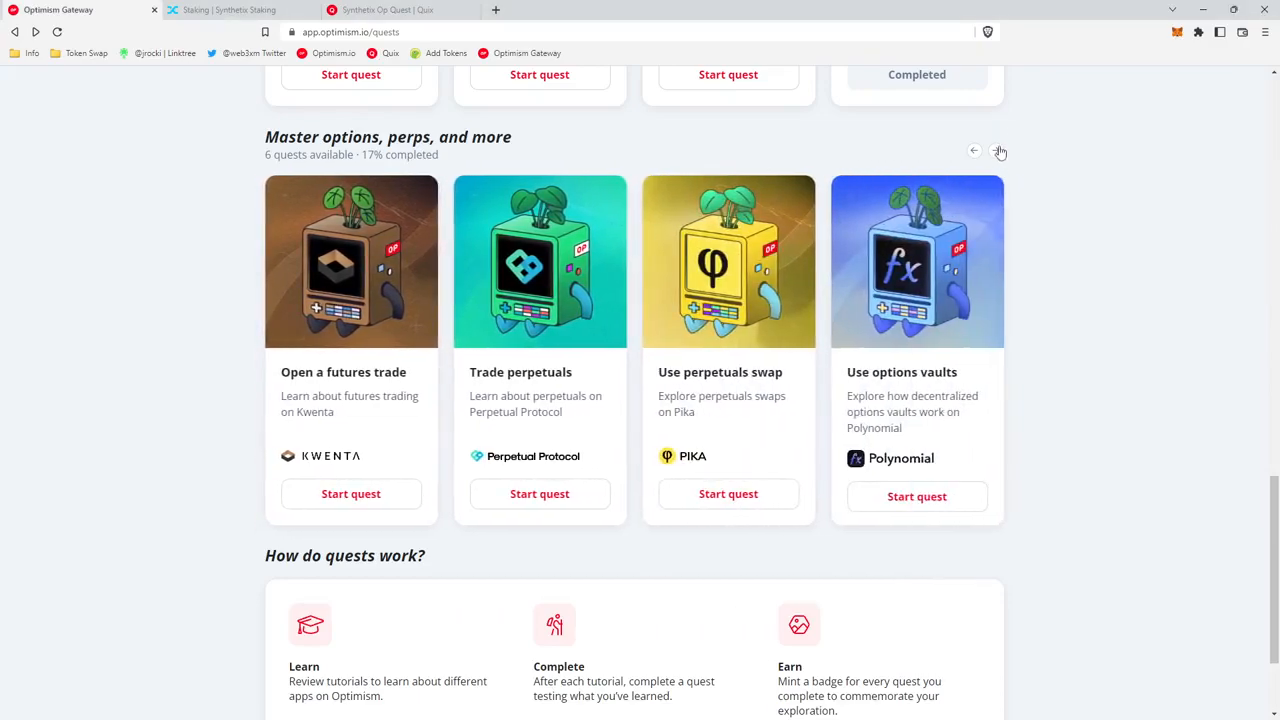